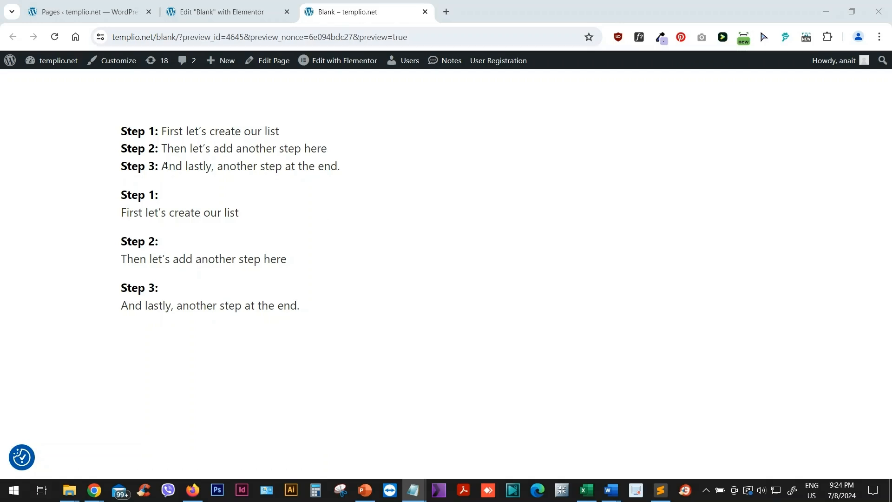
mouse_move(167, 142)
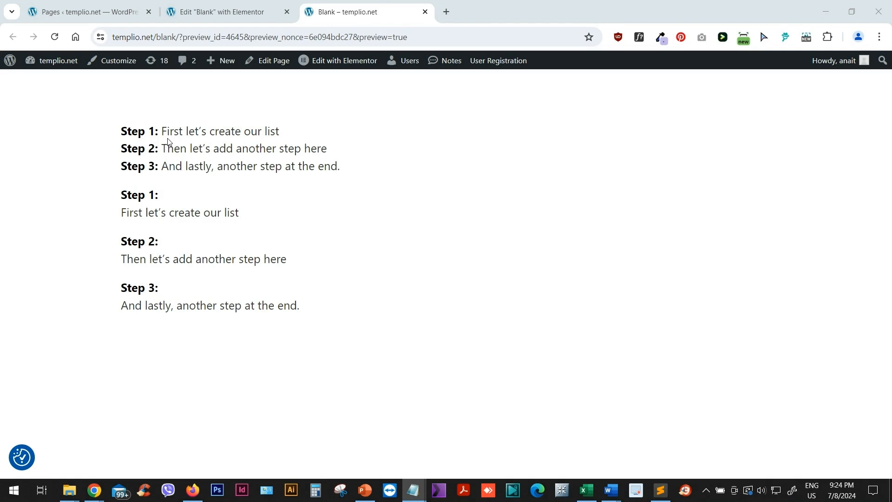
mouse_move(153, 137)
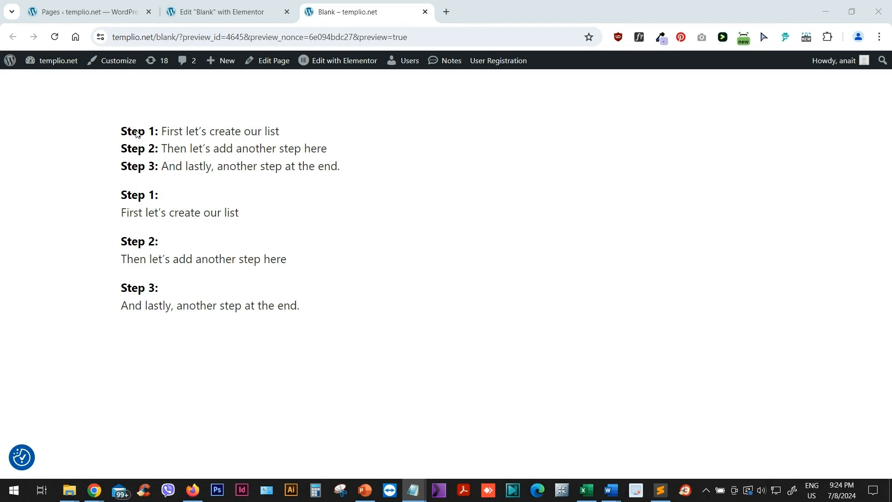
mouse_move(164, 173)
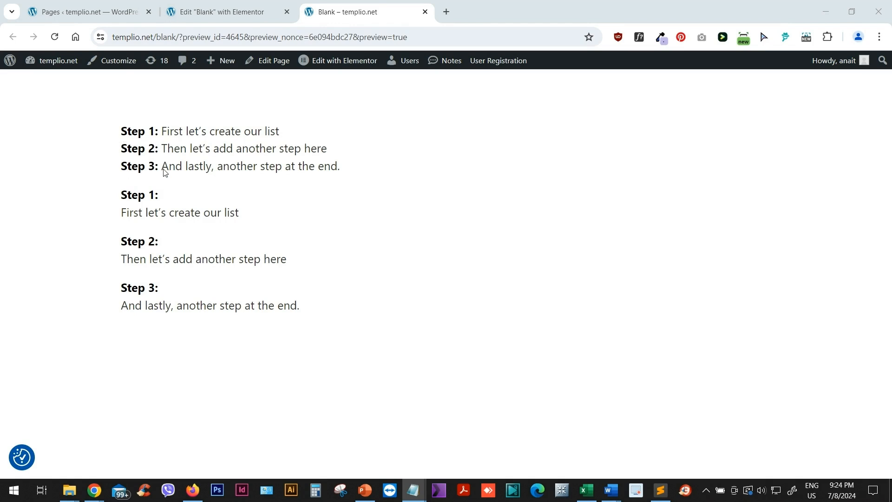
mouse_move(122, 136)
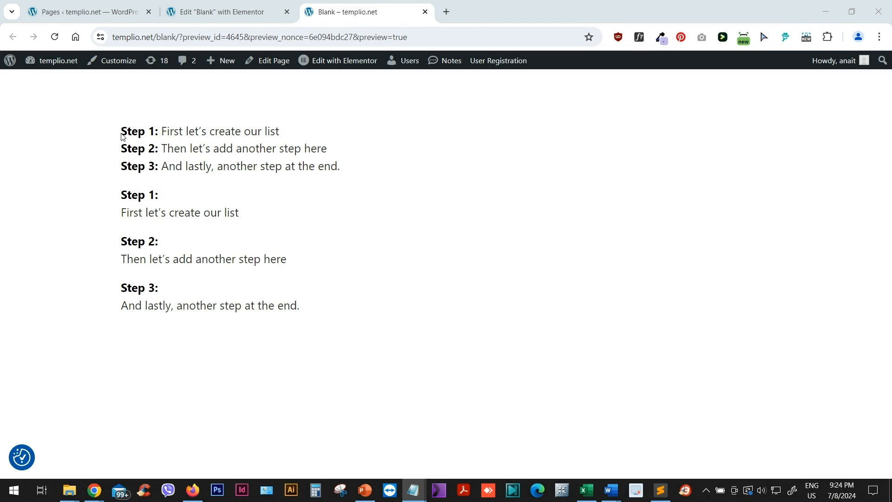
mouse_move(142, 202)
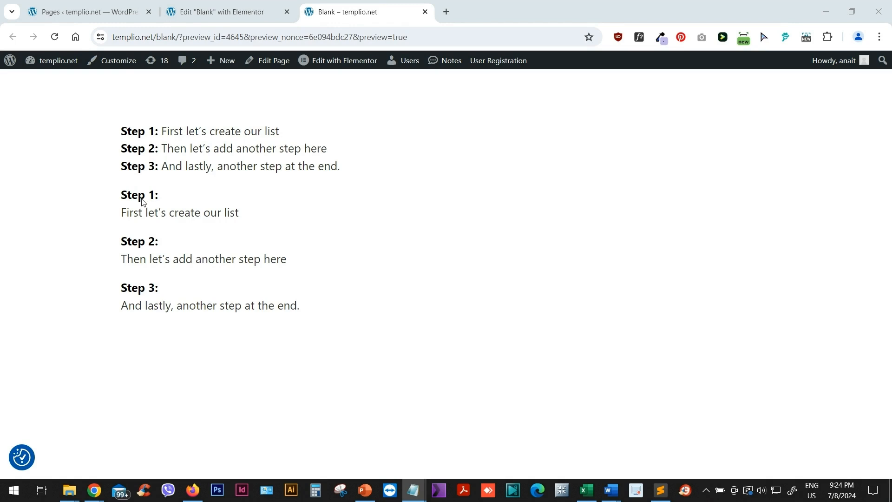
mouse_move(134, 200)
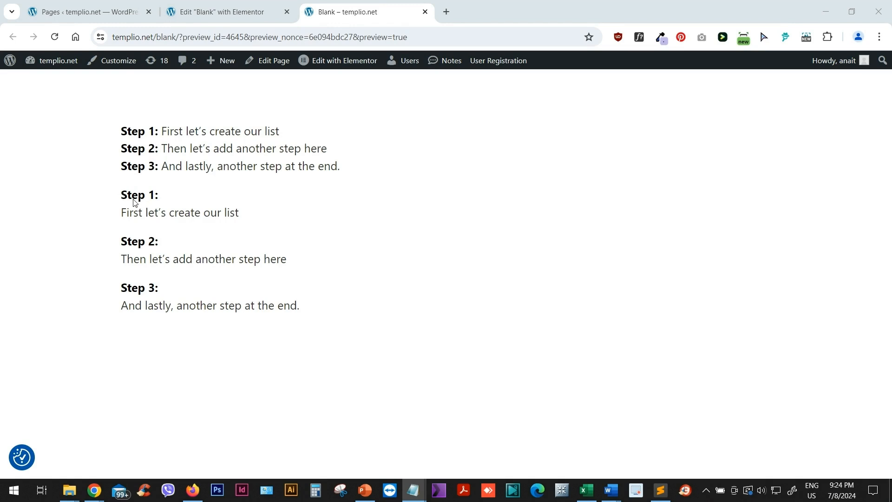
mouse_move(125, 196)
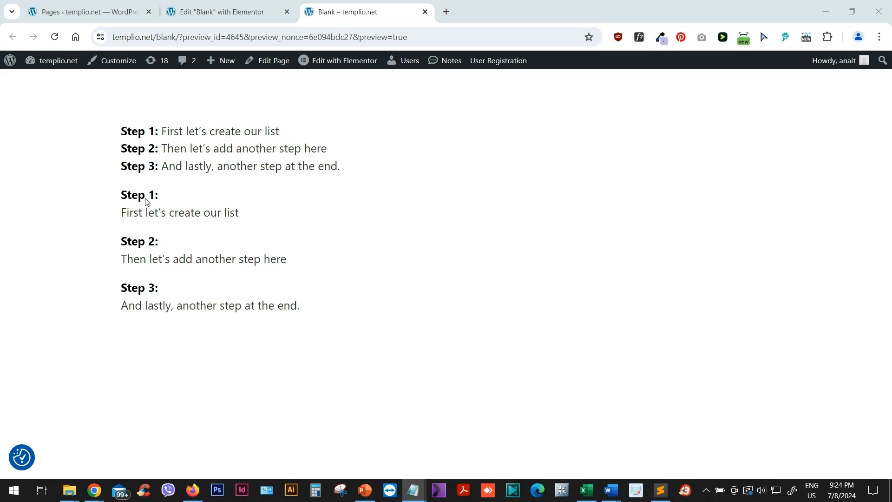
mouse_move(322, 188)
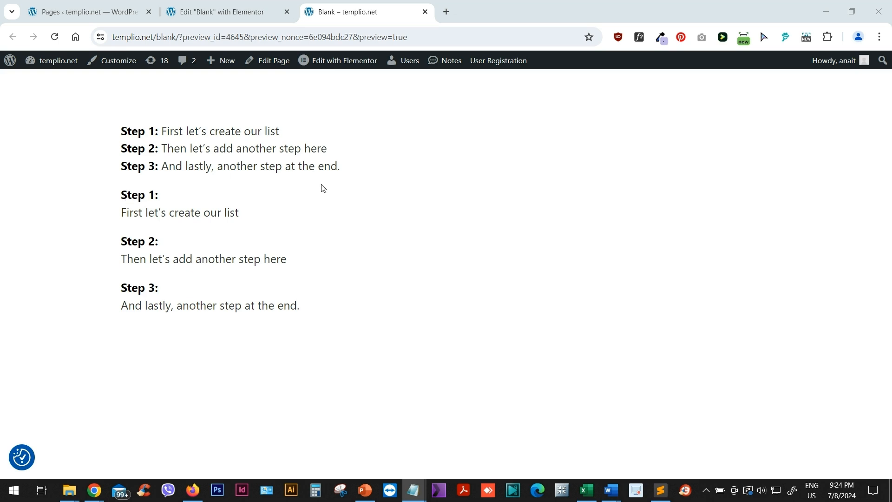
- Add a Text Editor block on the Blank page with the three step sentences as a numbered list
left_click(222, 11)
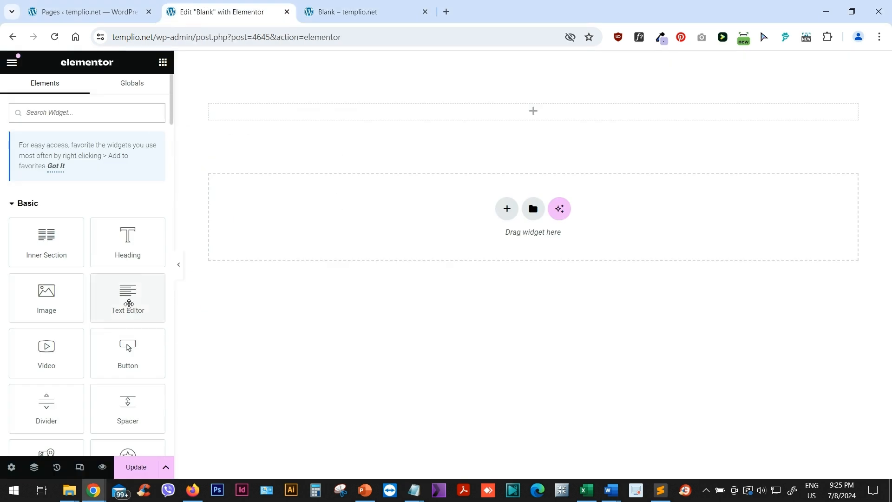
left_click_drag(128, 298, 307, 112)
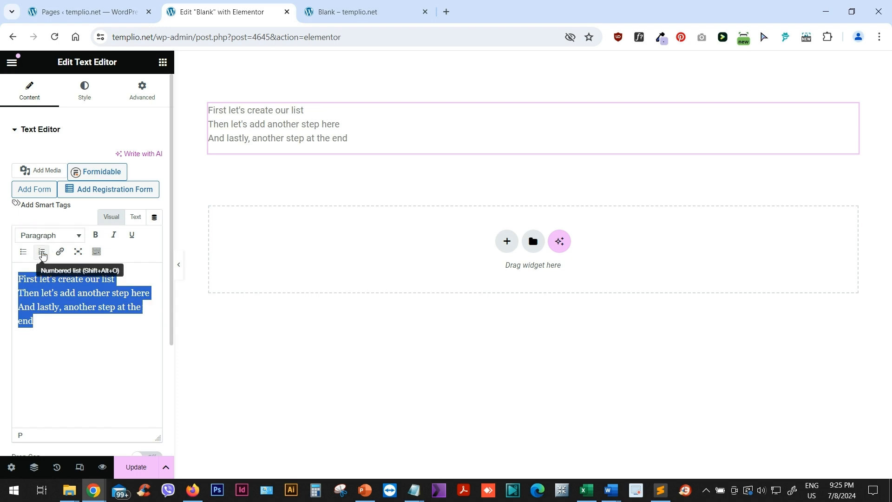
left_click(41, 252)
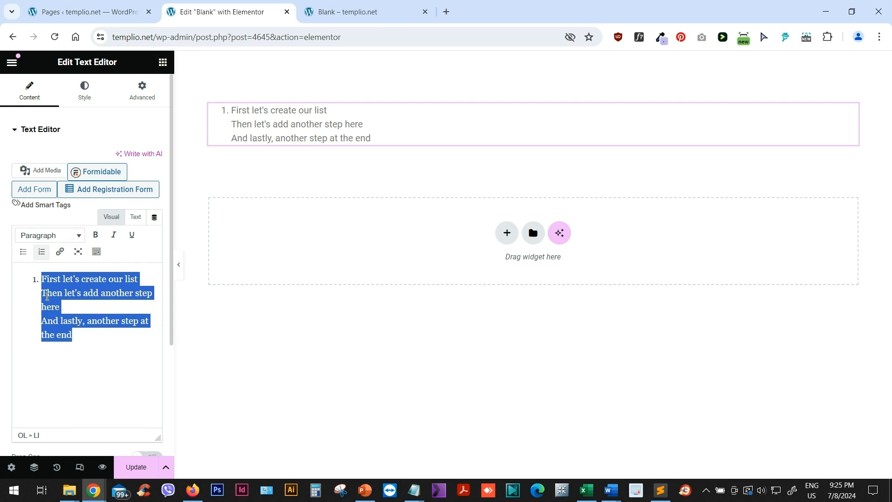
key("Backspace")
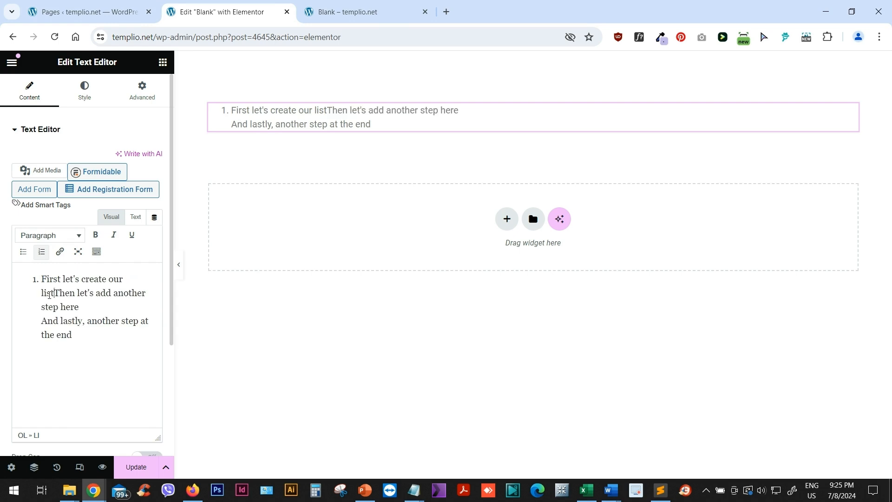
key("Enter")
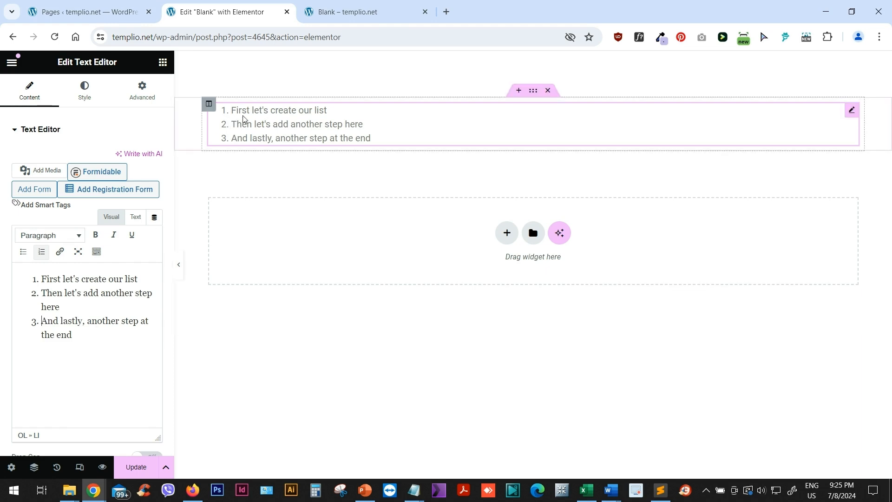
- Expand the Custom CSS section in the list block's Advanced settings
left_click(142, 91)
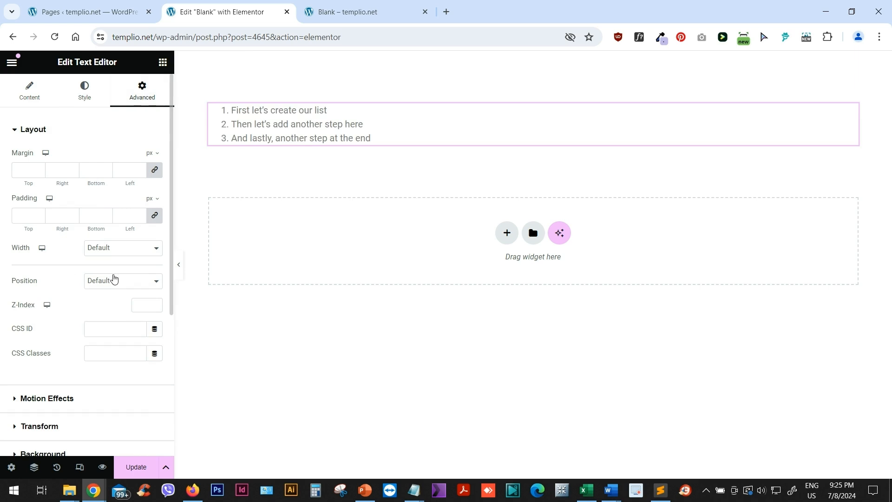
scroll("down", 3)
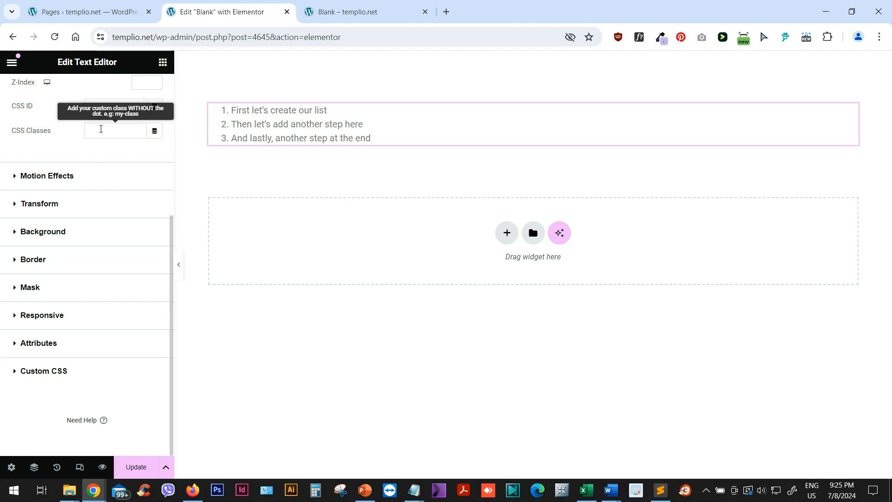
mouse_move(112, 159)
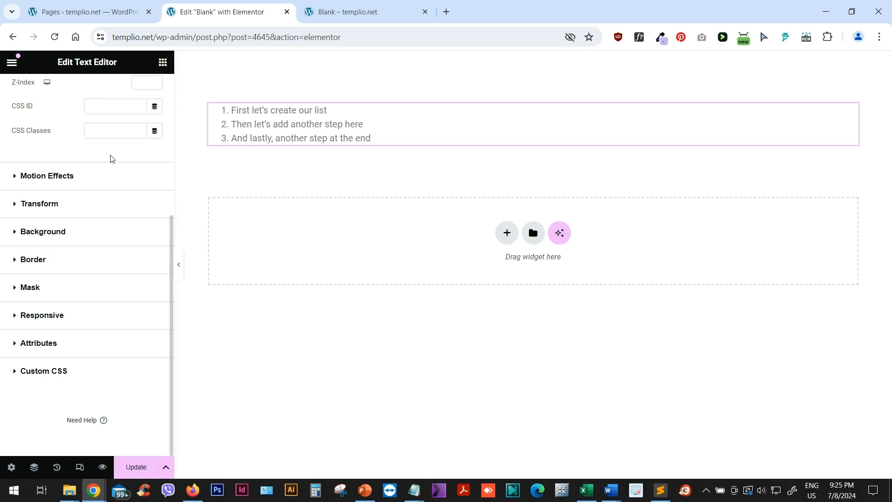
mouse_move(112, 154)
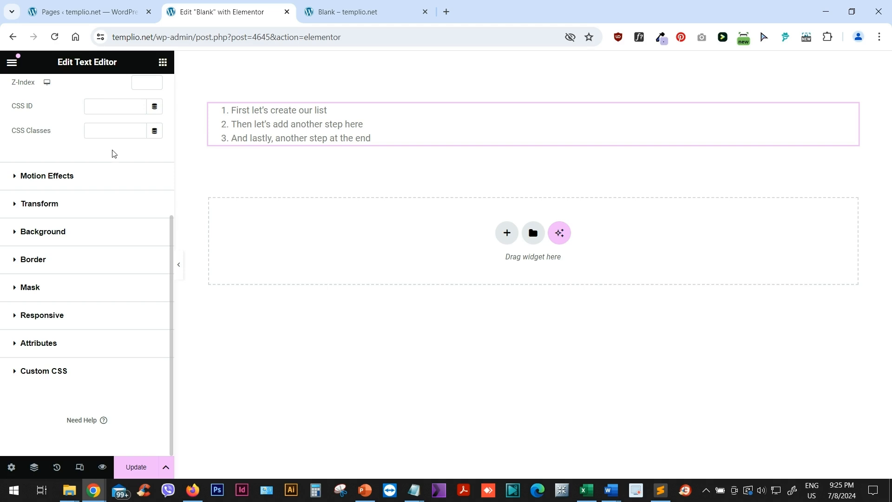
left_click(43, 370)
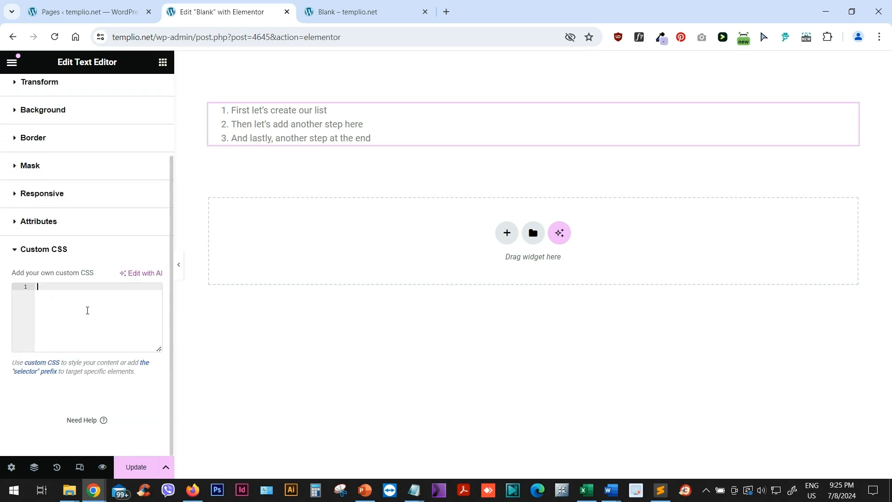
- Add the rule 'selector ol li { counter-increment: li; }' to the list's Custom CSS
type("selector")
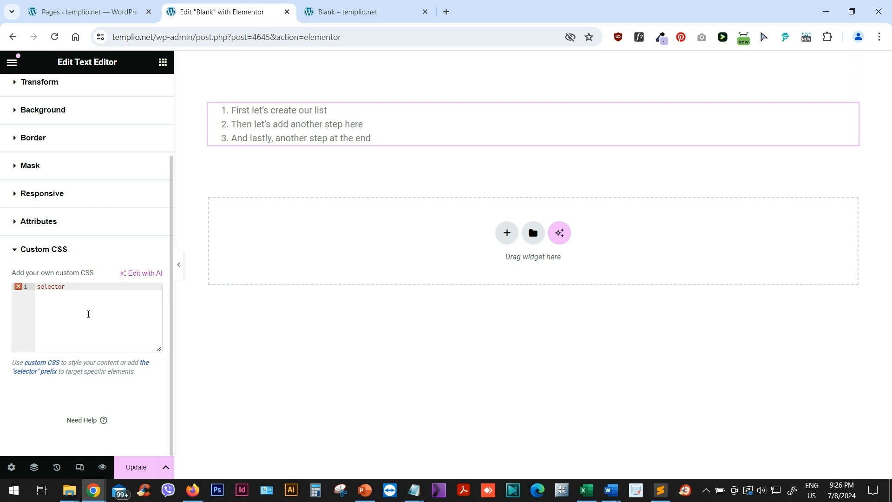
type("o")
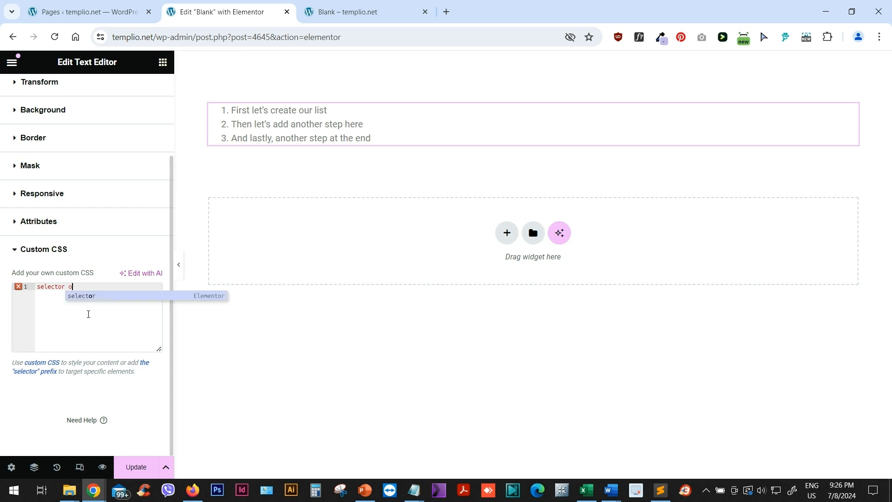
type("l")
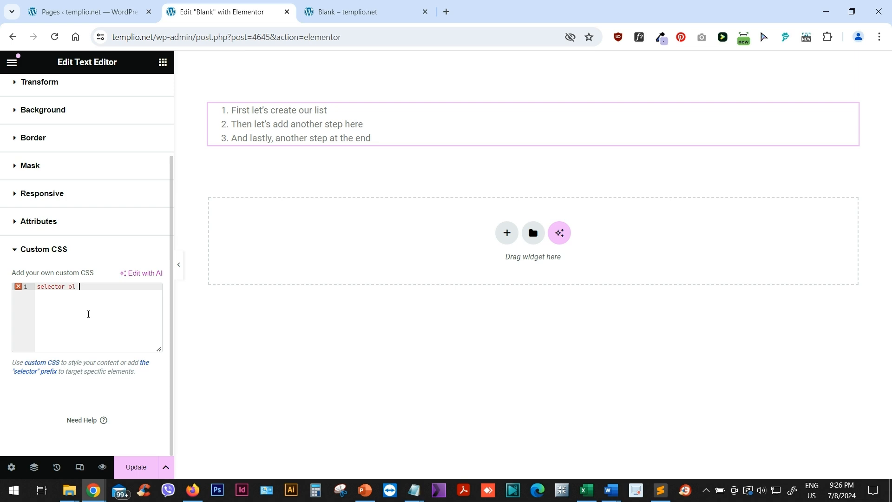
type("li")
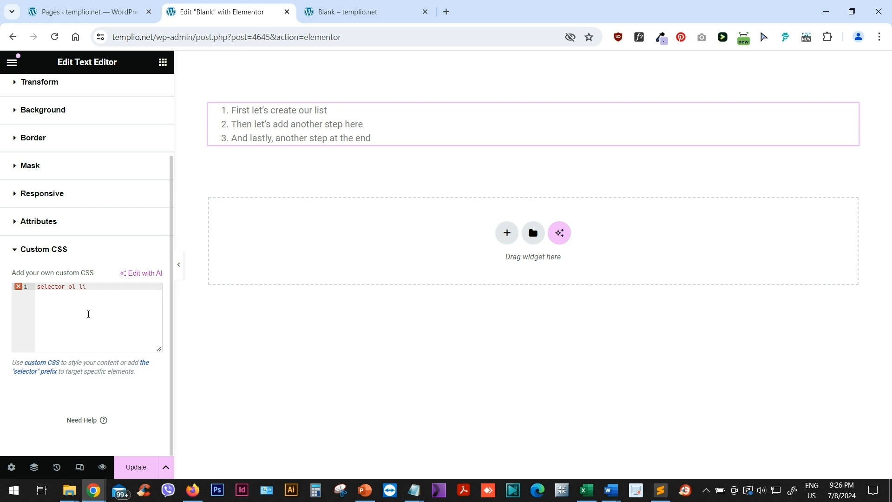
type("{")
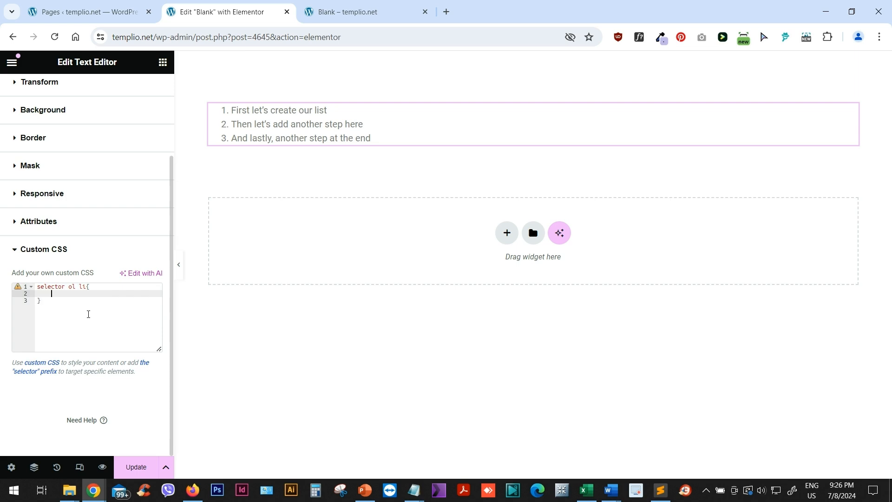
type("counter")
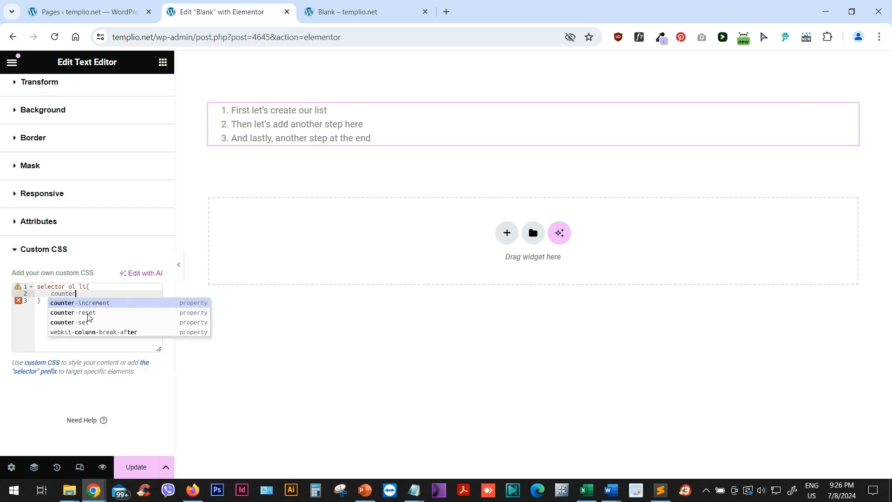
left_click(83, 302)
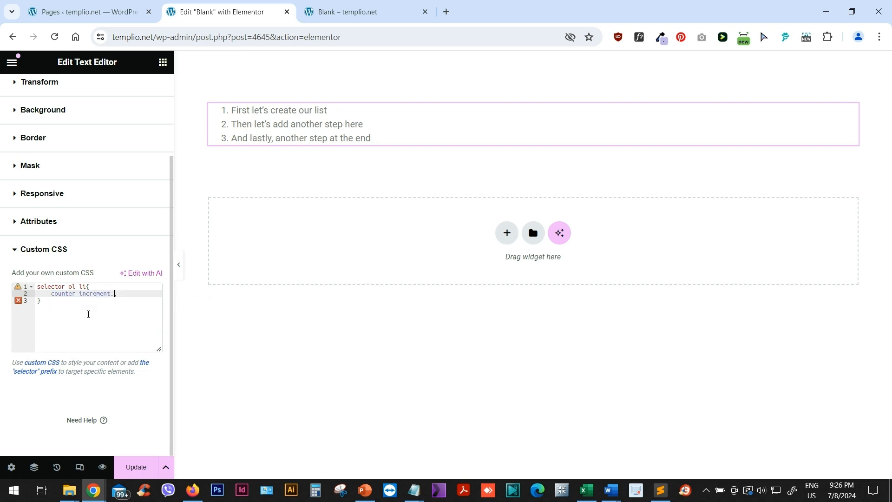
type("li;")
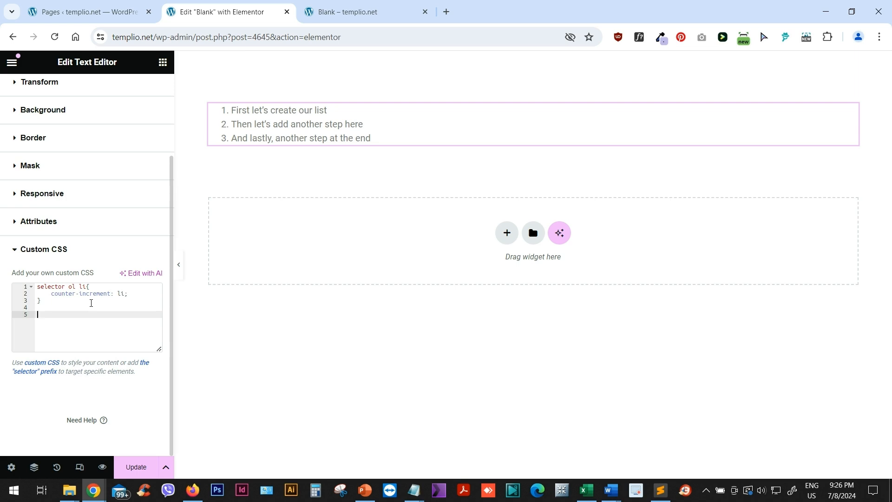
- Add a 'selector ol li::marker' rule with content: 'Step ' counter(li) ': '
type("selector o")
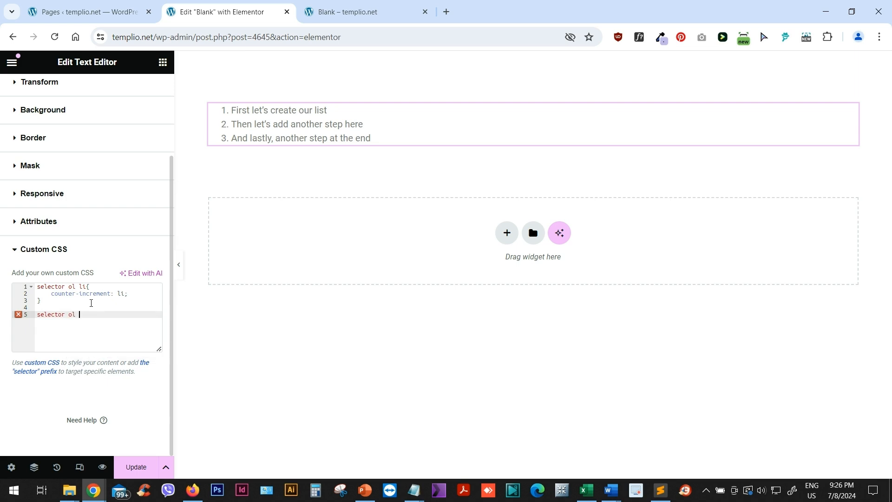
type("li")
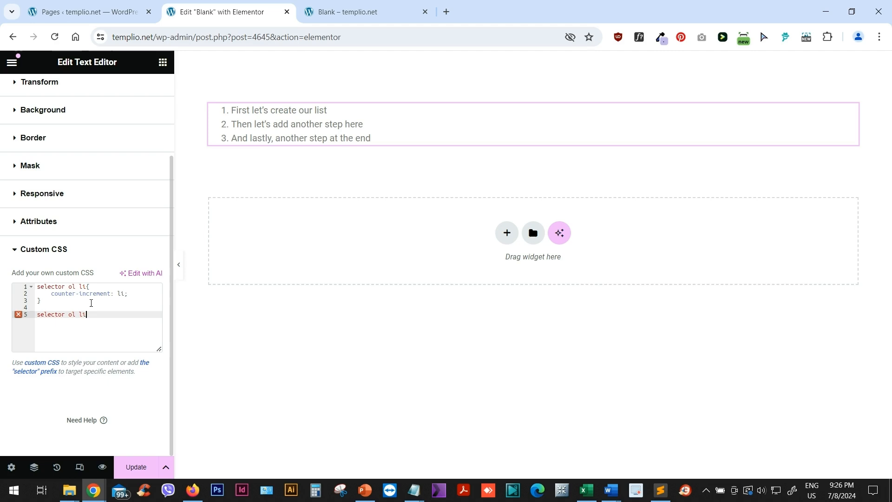
type("::")
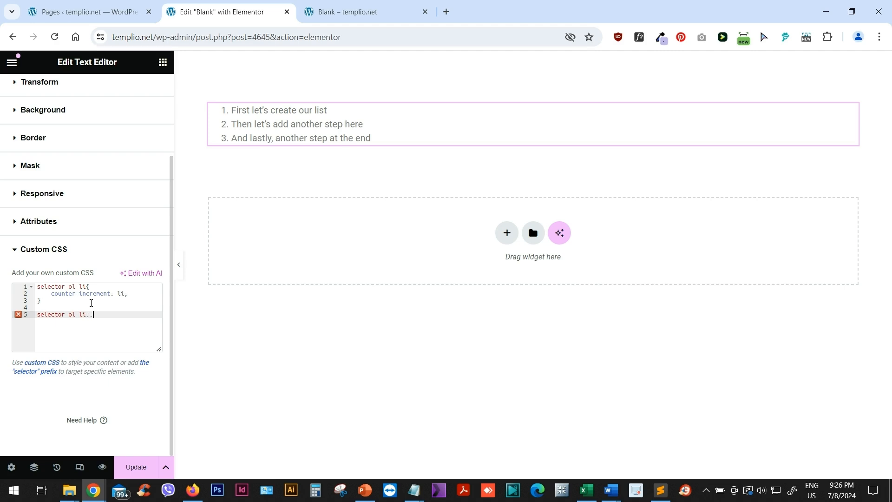
type("marker")
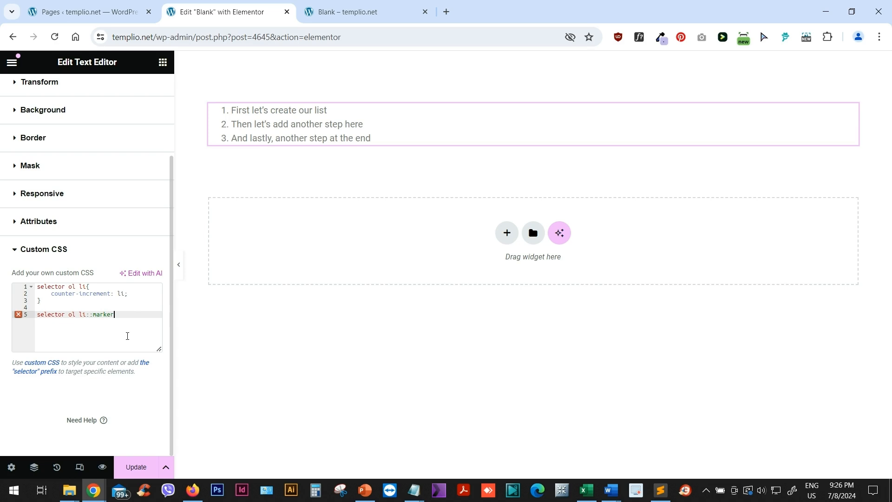
type("{")
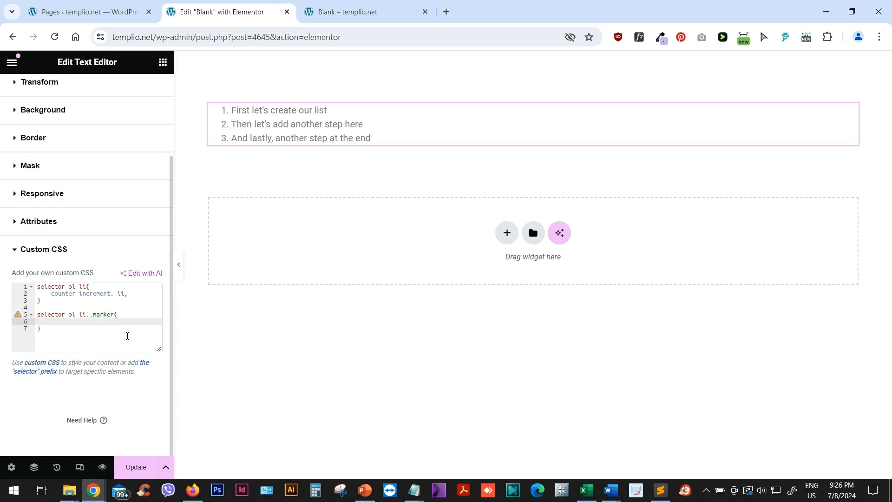
type("content: ;")
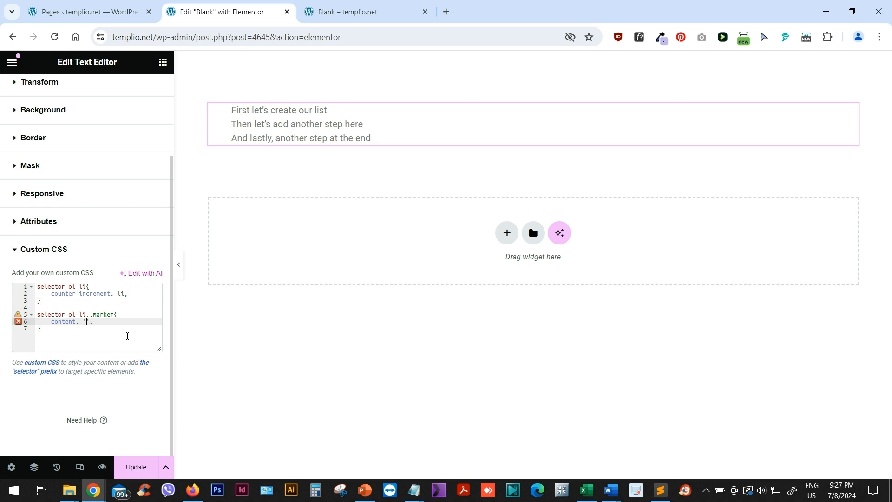
type("St")
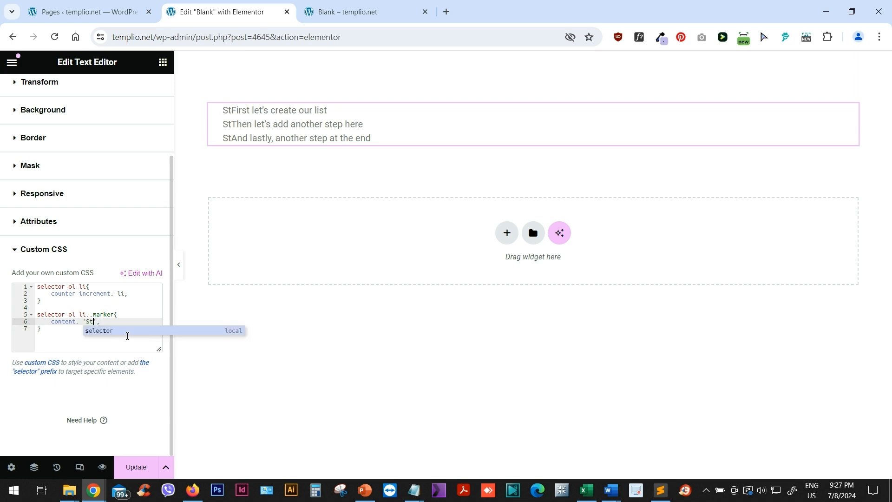
type("ep")
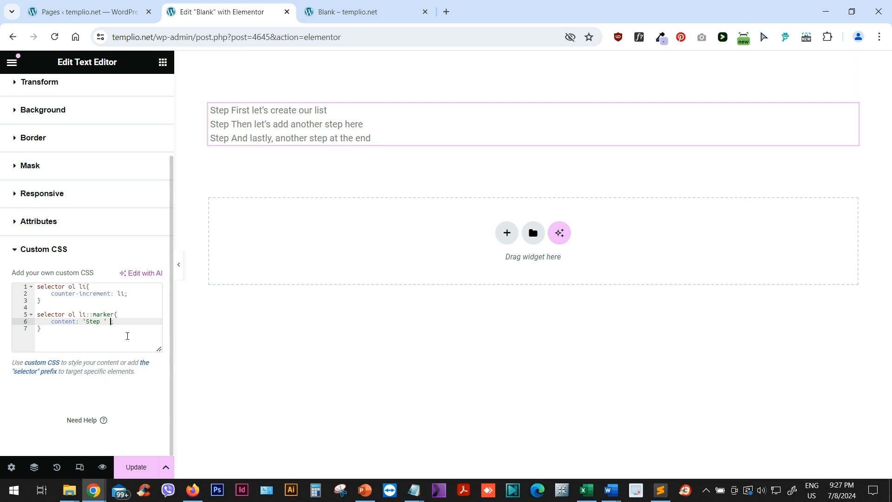
type("counter")
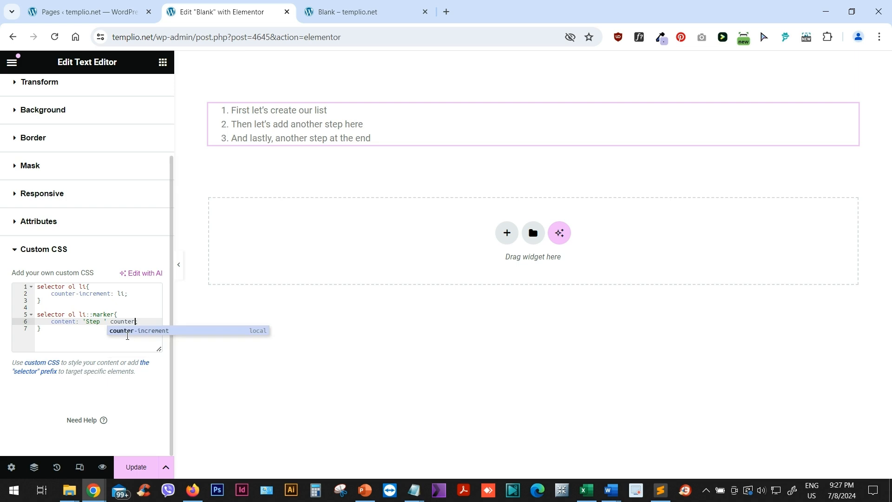
type("(li)")
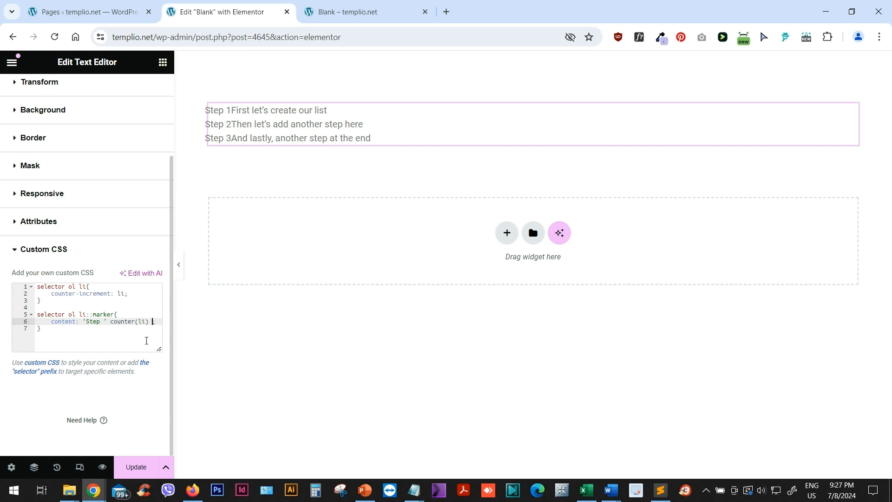
type("''")
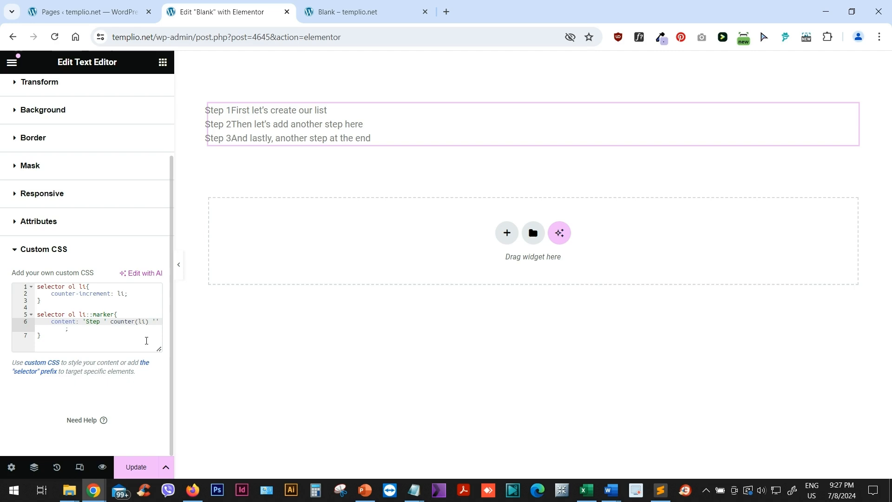
type(":")
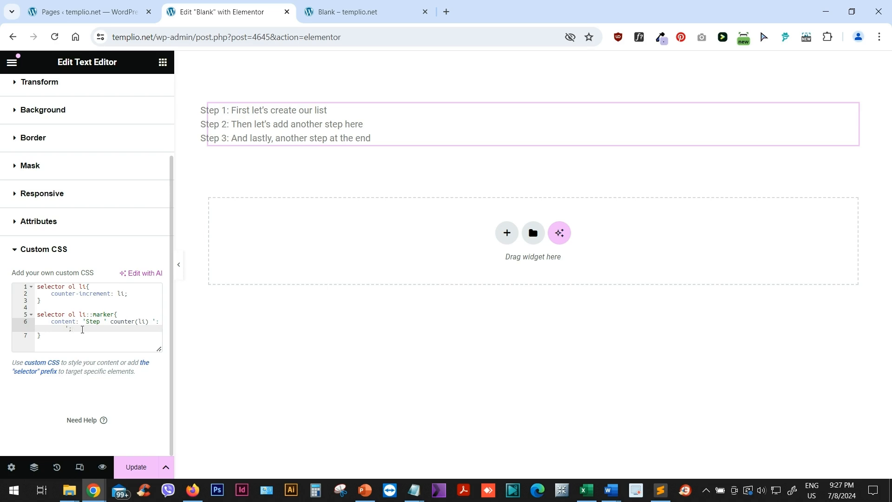
- Add font-weight: 600 to the ::marker rule
key("Enter")
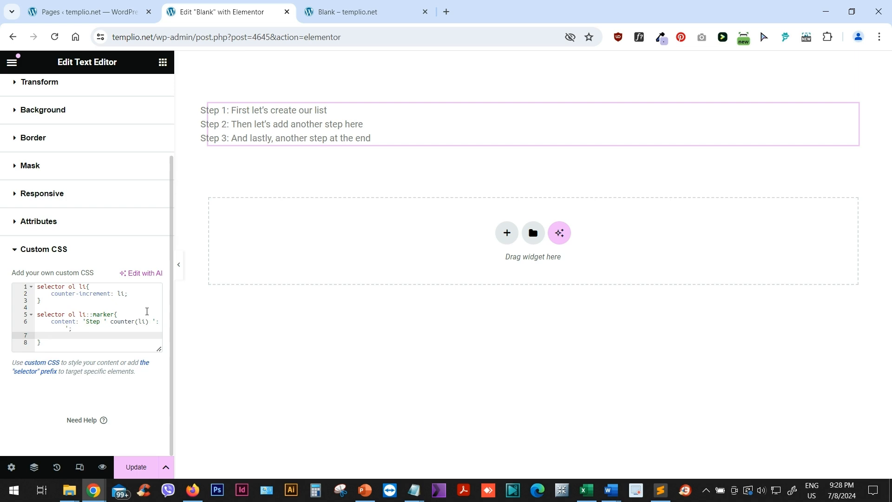
type("font-weight: 600;")
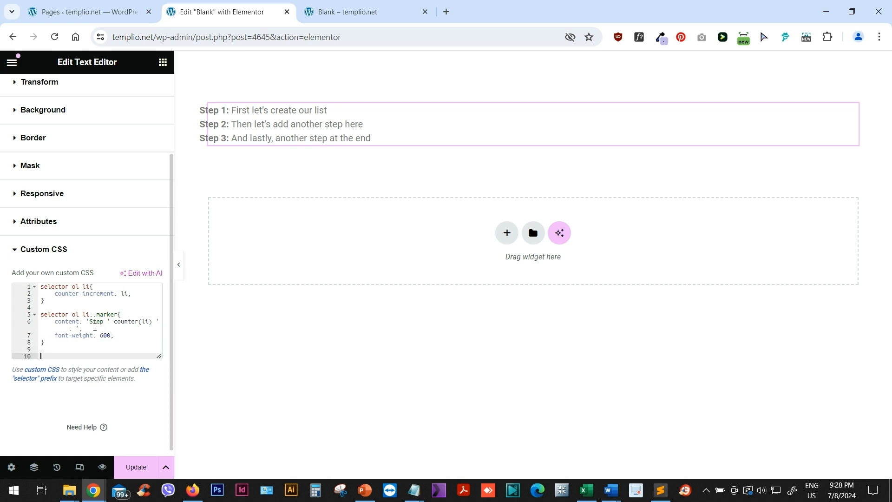
- Add a 'selector ol' rule with list-style-position: inside and padding-left: 0px
type("selector")
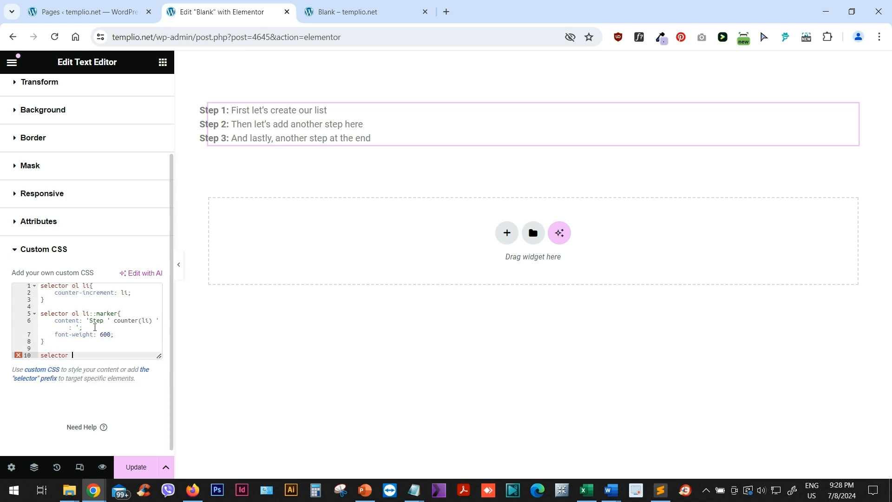
type("ol{")
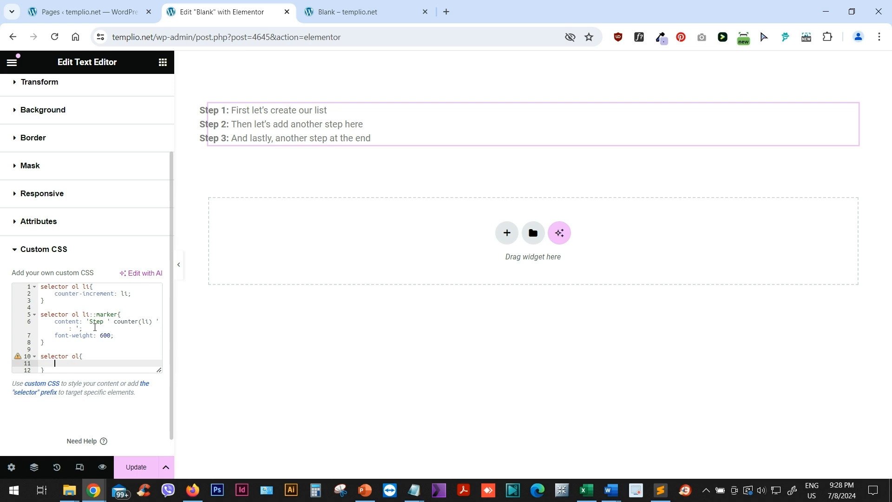
type("list-style-position:;")
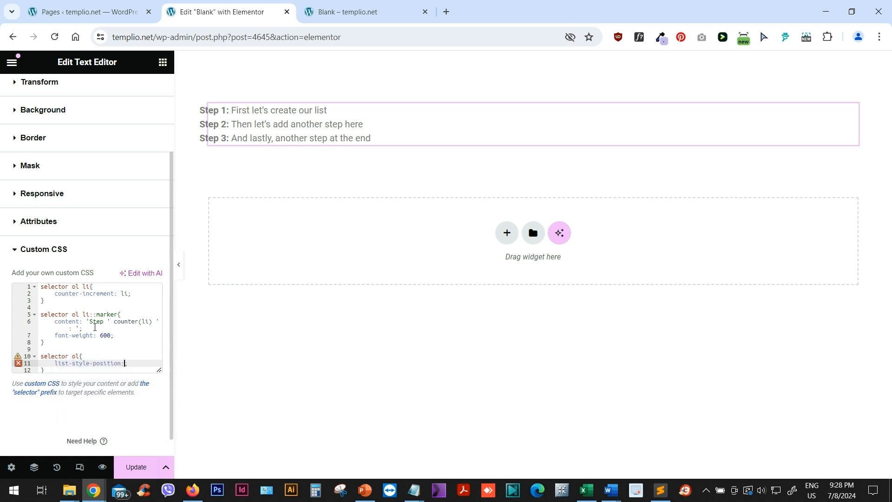
type("ins")
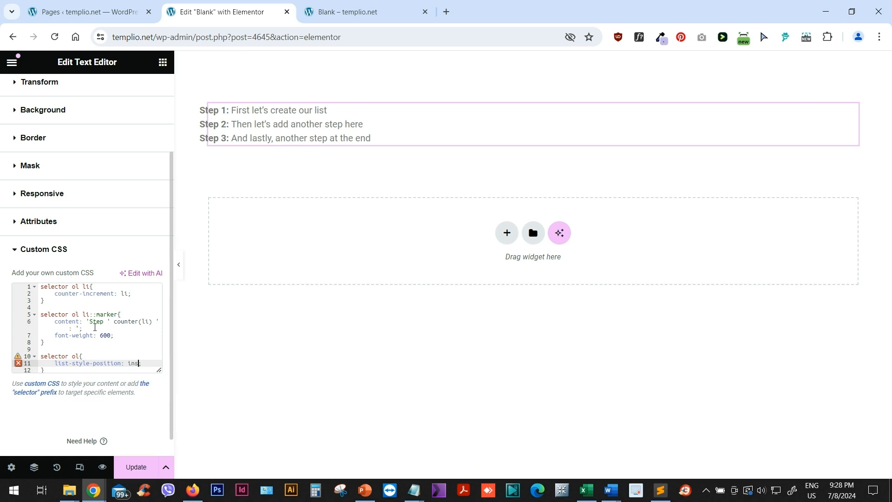
type("ide")
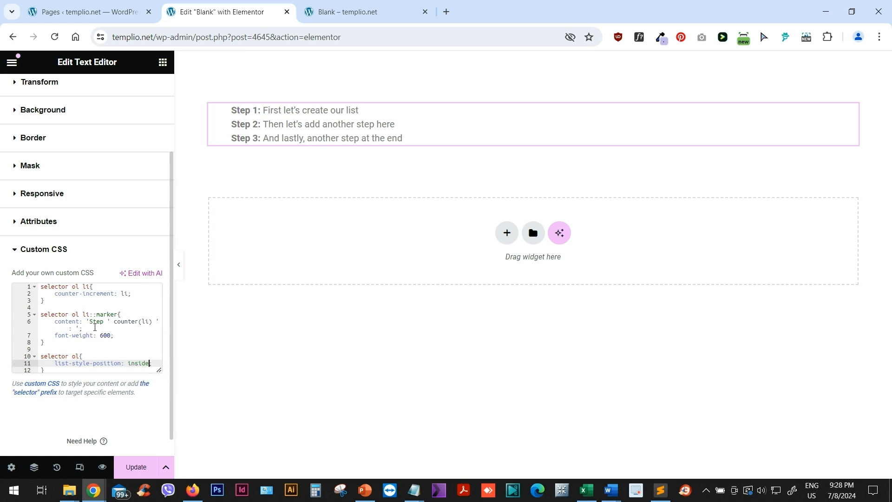
type(";")
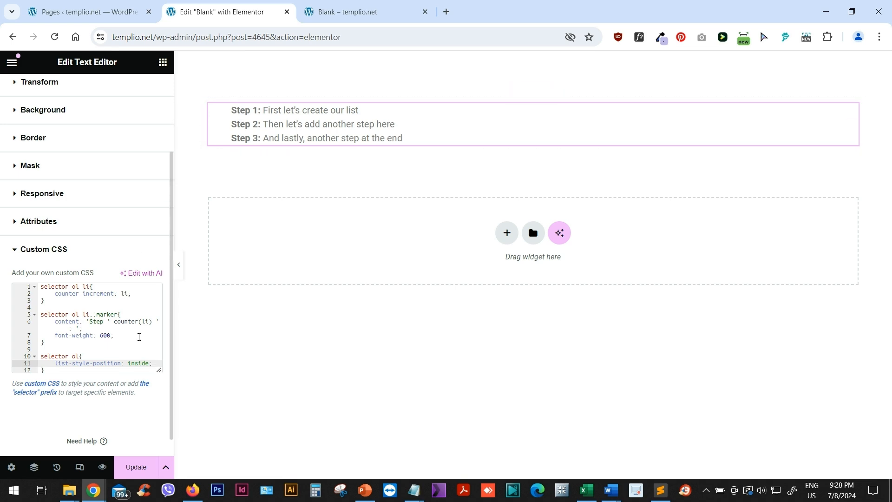
type("padding-left: 0px;")
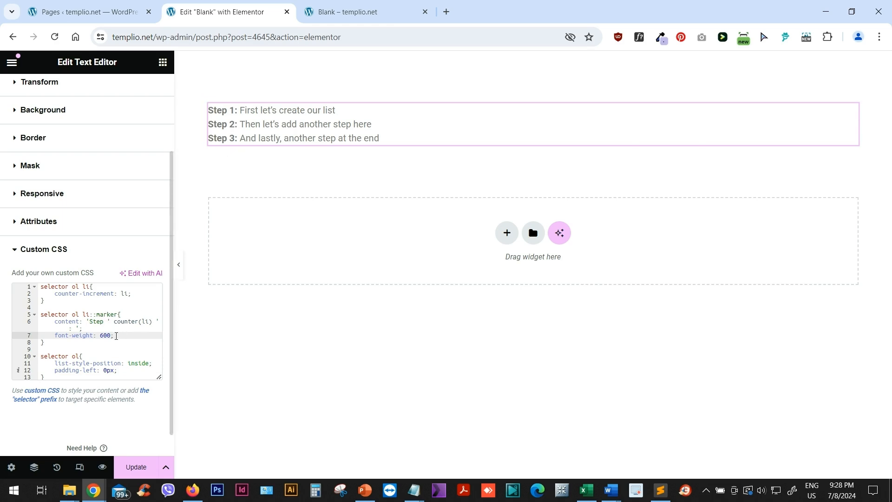
- Add color: red to the ::marker rule and duplicate the list widget
key("Enter")
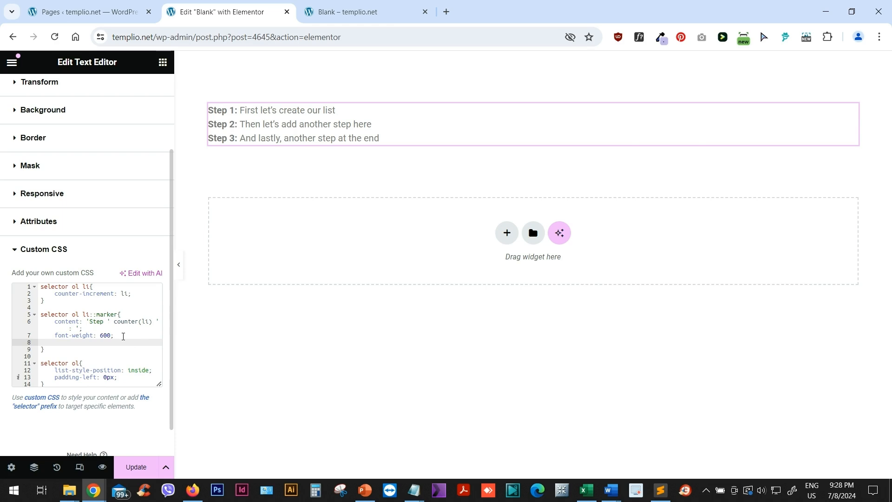
type("color: red;")
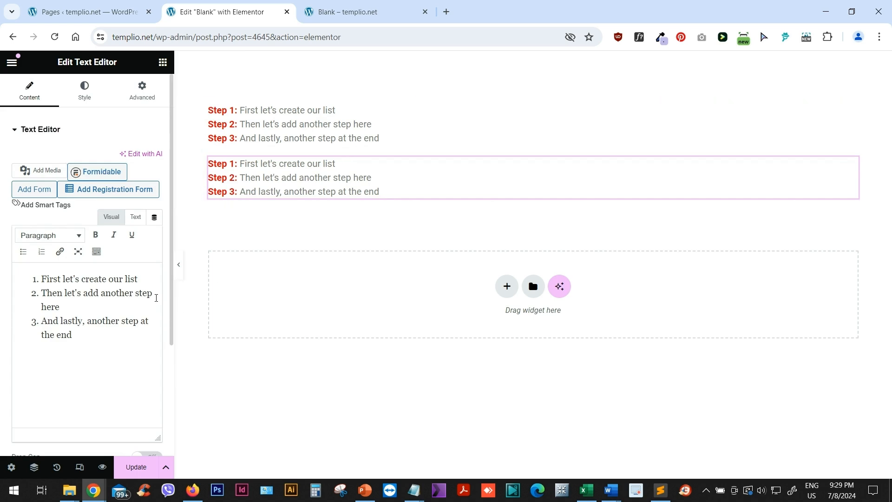
- Open the duplicated list widget's Advanced tab to show its Custom CSS
left_click(142, 90)
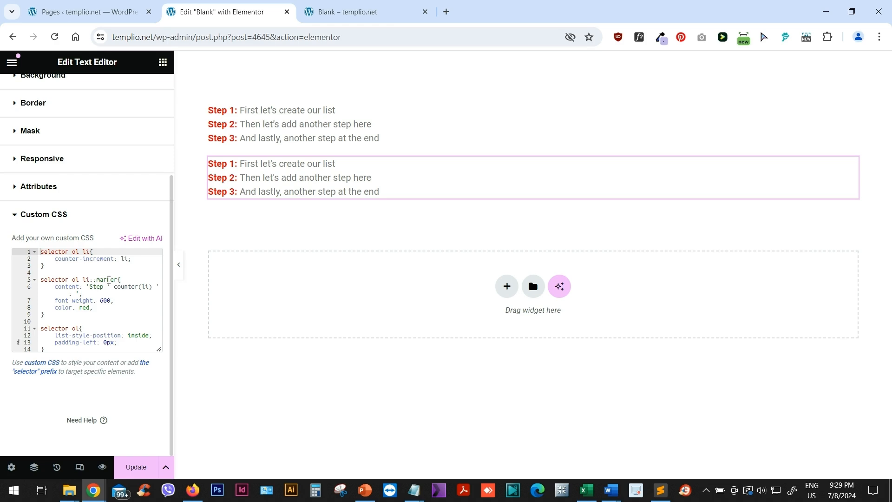
- Change ::marker to ::before and replace list-style-position with list-style-type: none
double_click(106, 280)
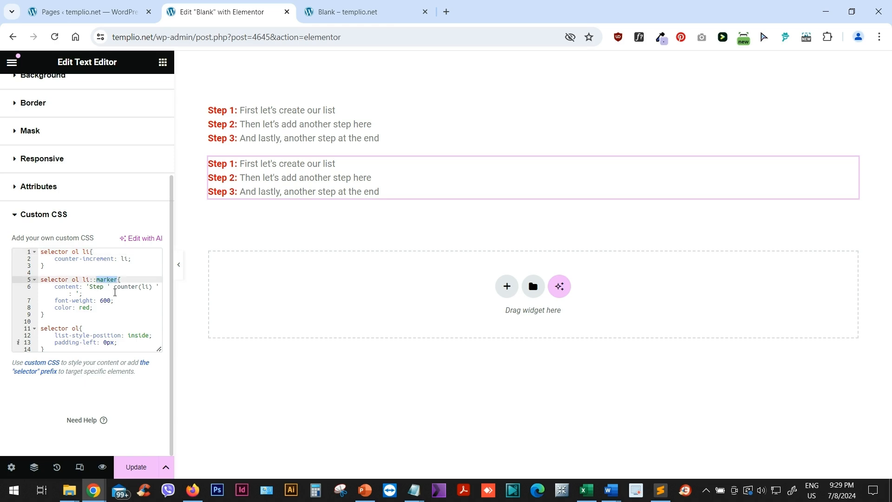
type("before")
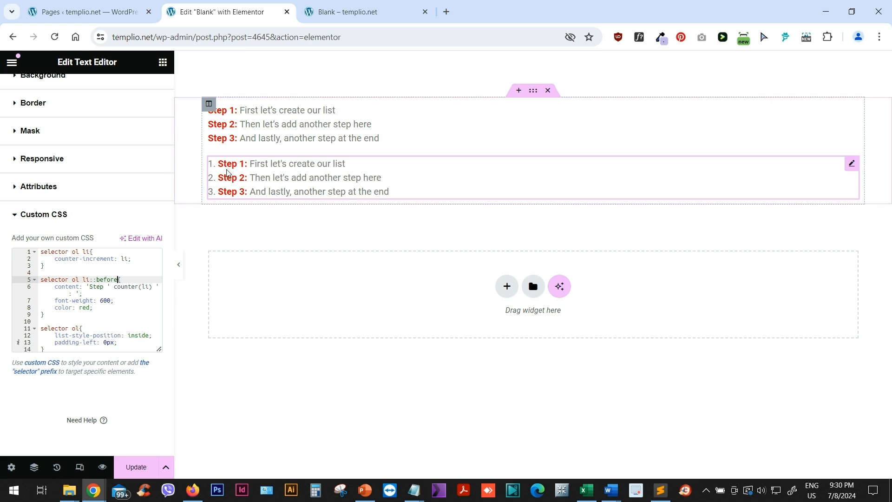
mouse_move(215, 173)
type("type: n")
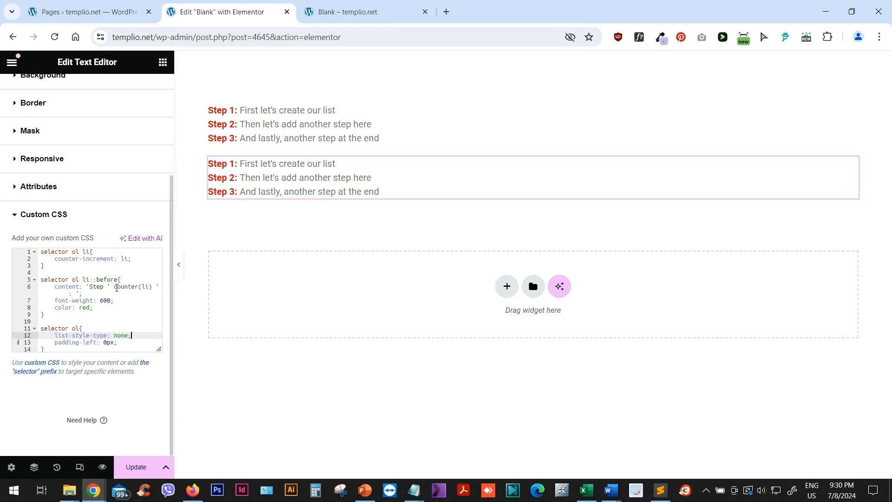
double_click(129, 287)
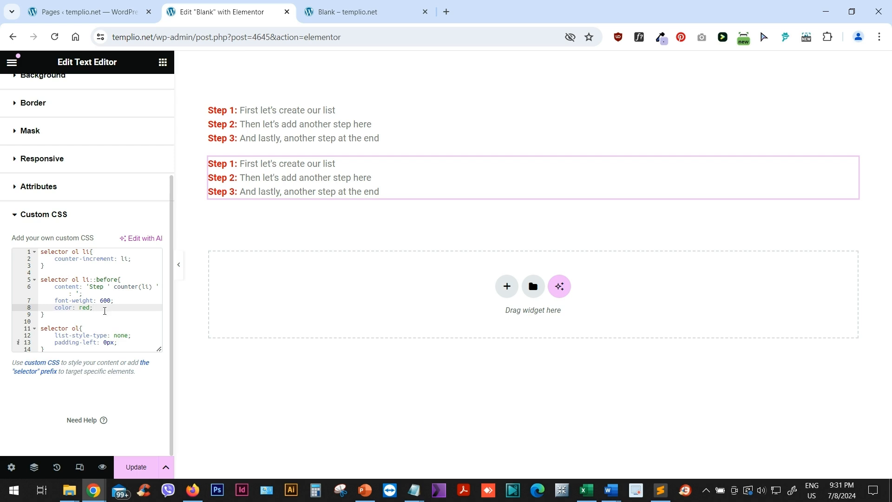
key("Enter")
type("display:")
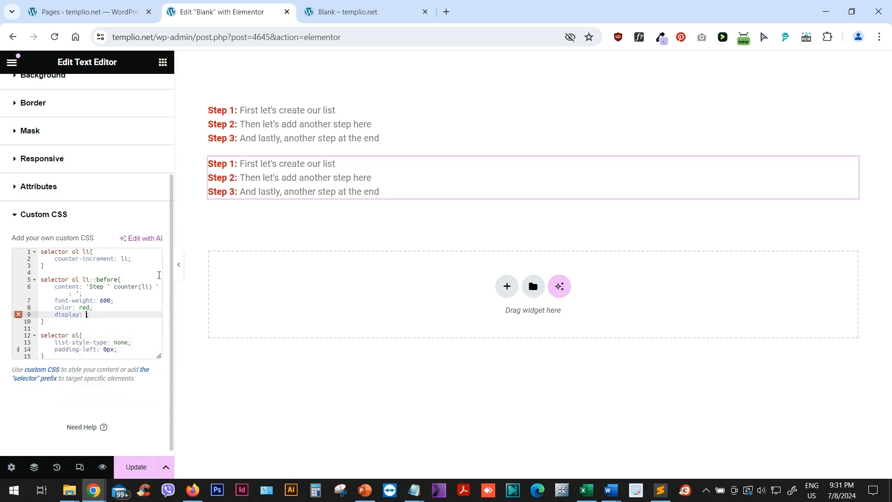
type("block")
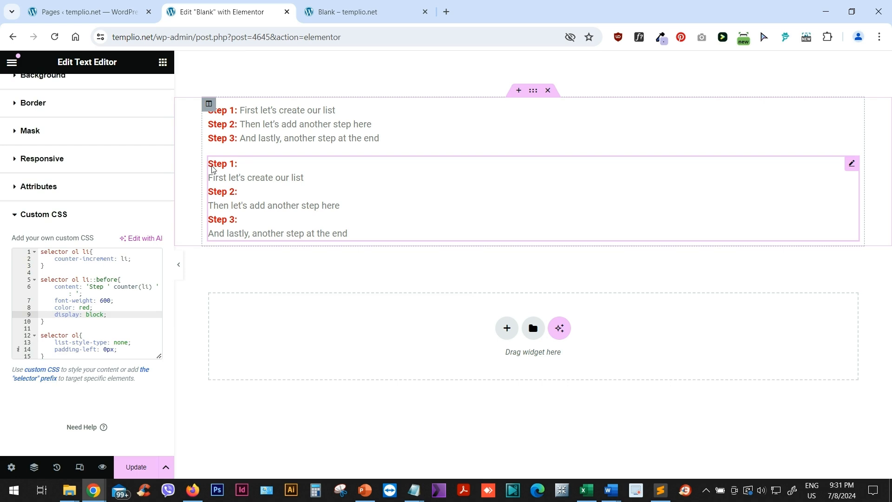
mouse_move(285, 166)
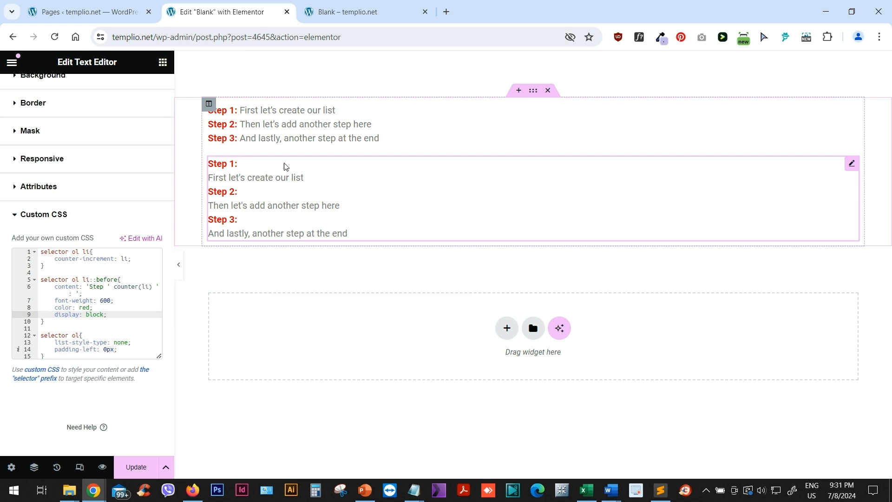
mouse_move(240, 175)
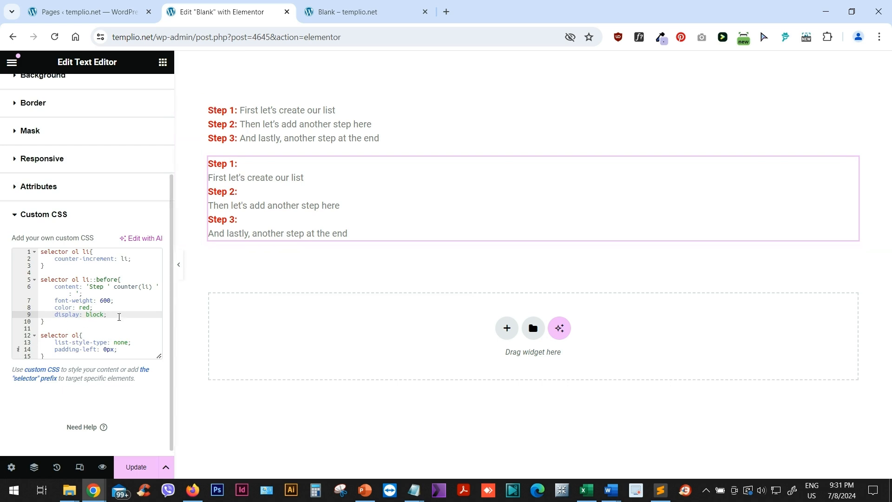
- Add a margin-bottom declaration to the second list's 'selector ol li' rule
left_click(144, 260)
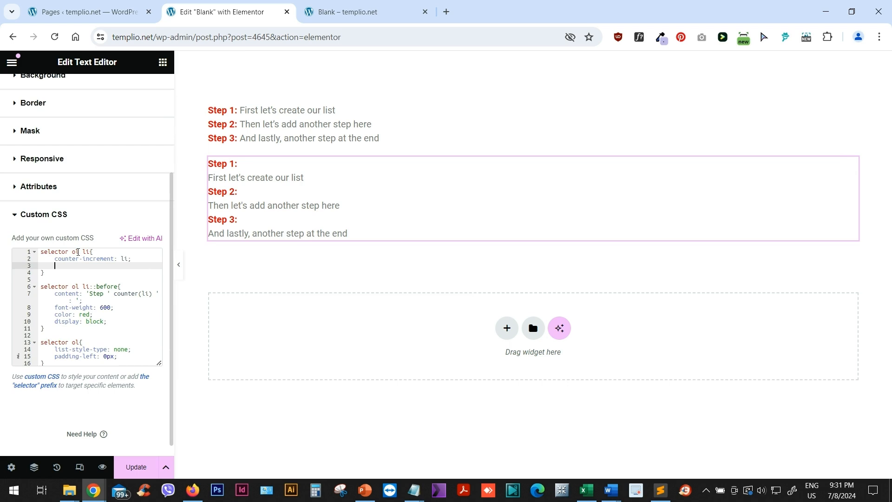
mouse_move(79, 265)
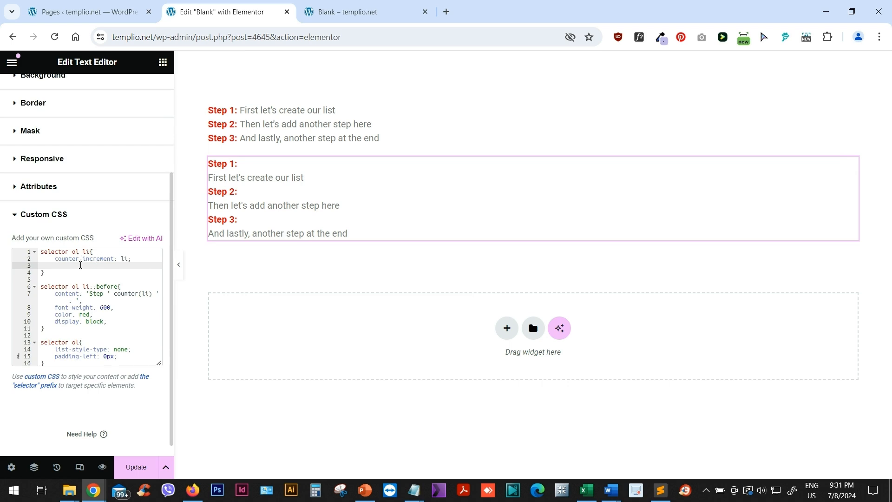
type("marg")
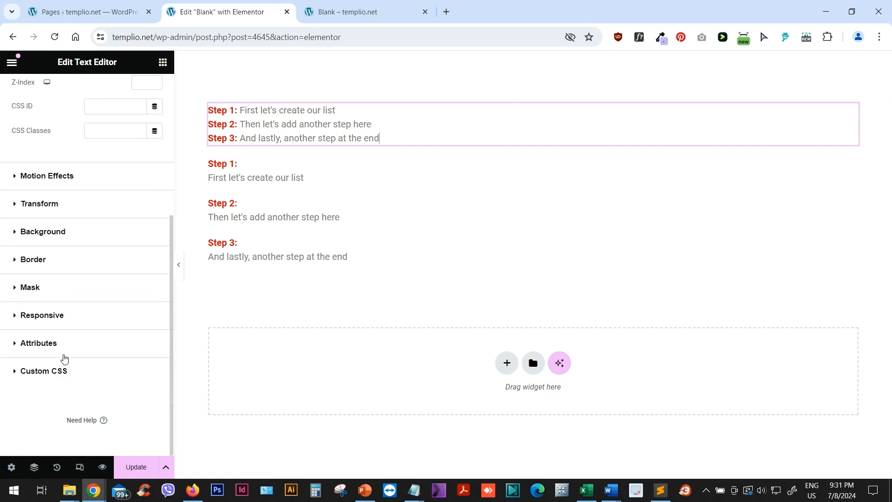
- Reopen the inline Step list's Custom CSS code and select all of it
left_click(44, 370)
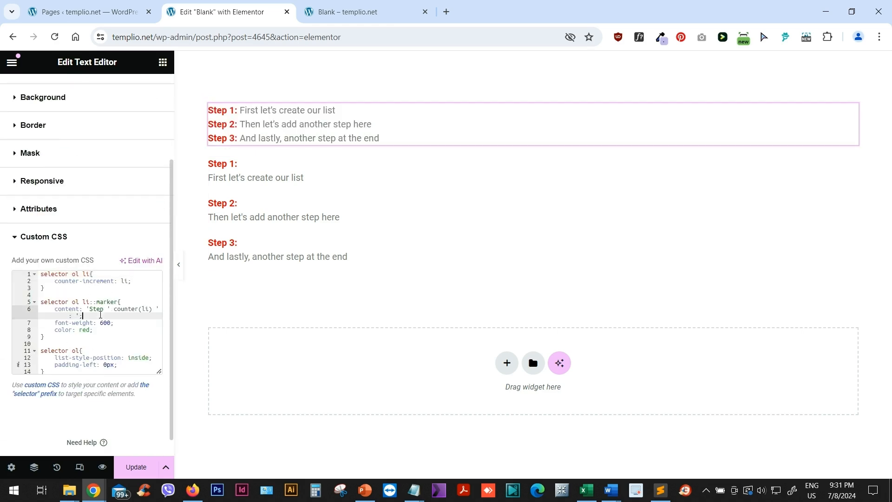
key("ctrl+a")
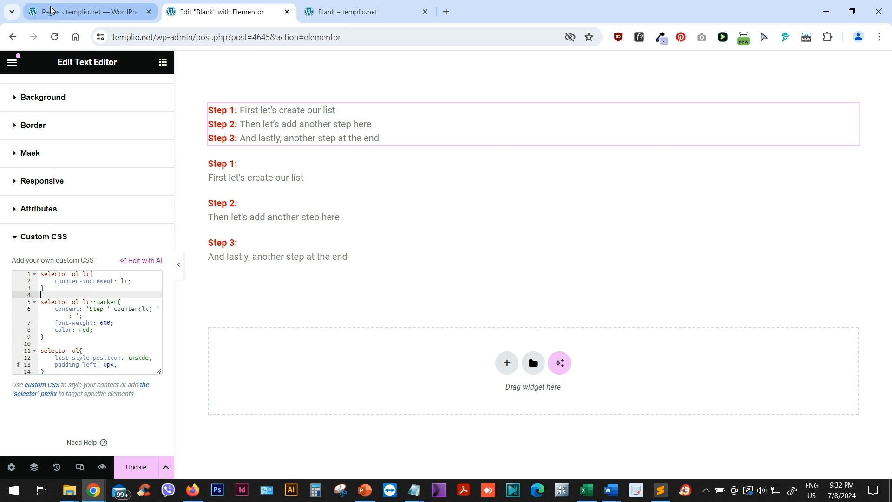
- From the Pages tab, open All Custom Code and edit the 'Custom CSS code' snippet
left_click(88, 11)
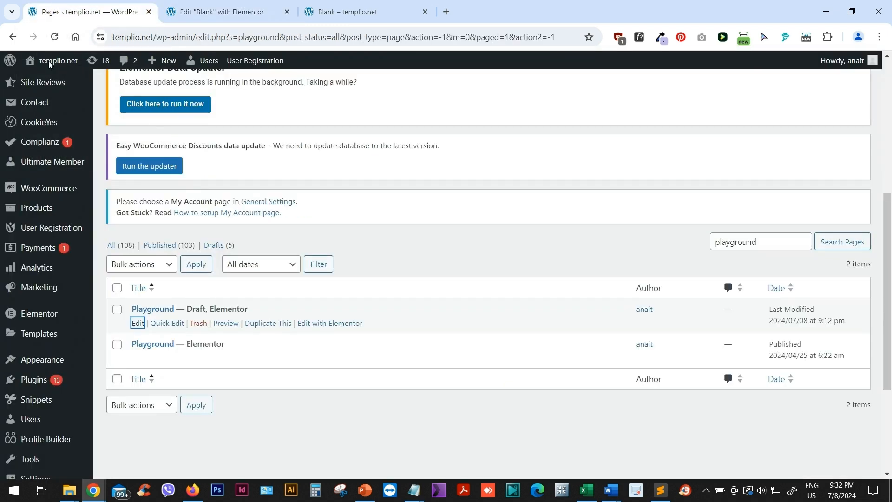
mouse_move(37, 401)
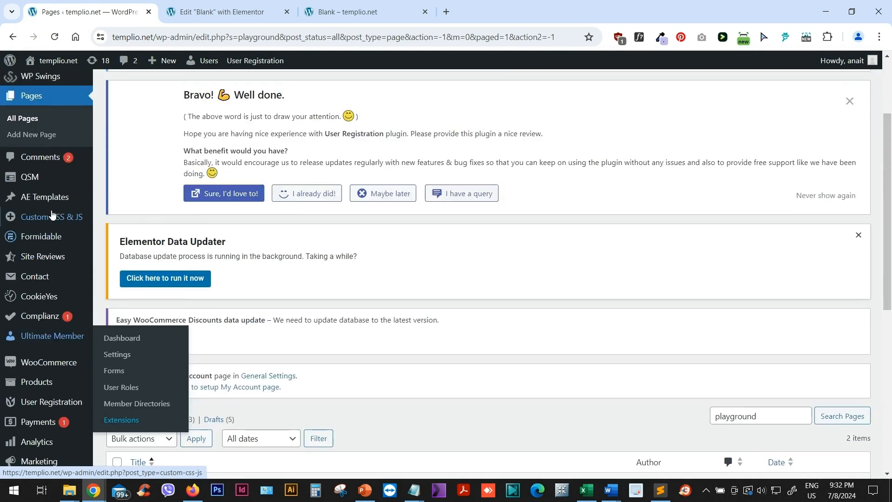
left_click(50, 217)
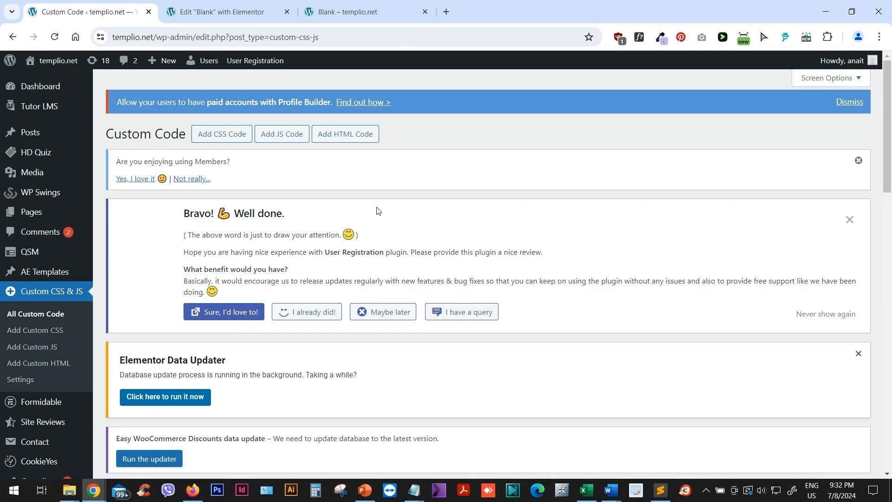
scroll("down", 3)
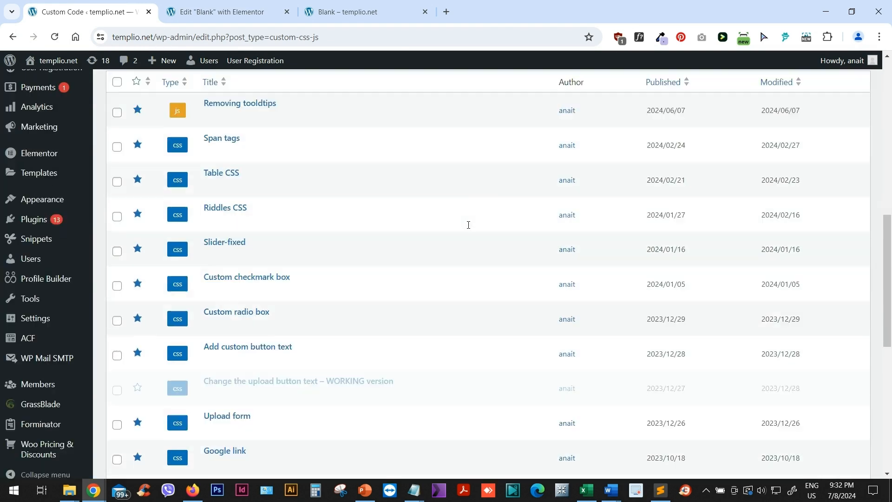
scroll("down", 3)
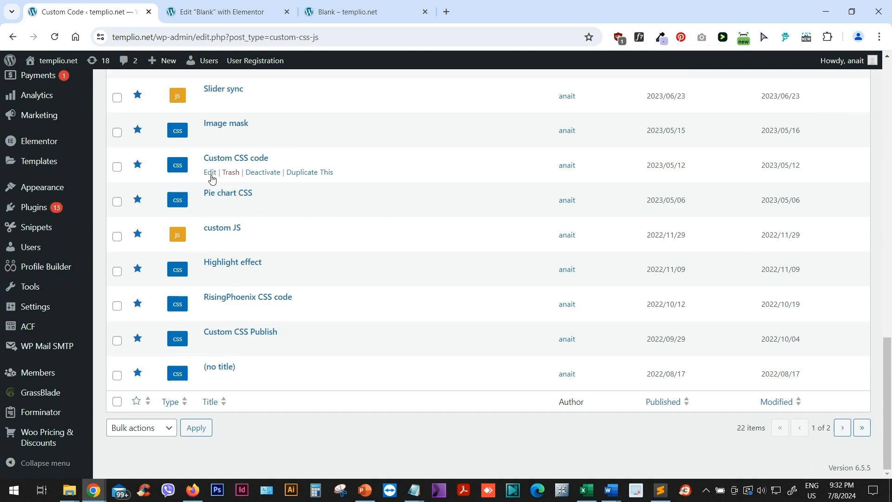
left_click(210, 173)
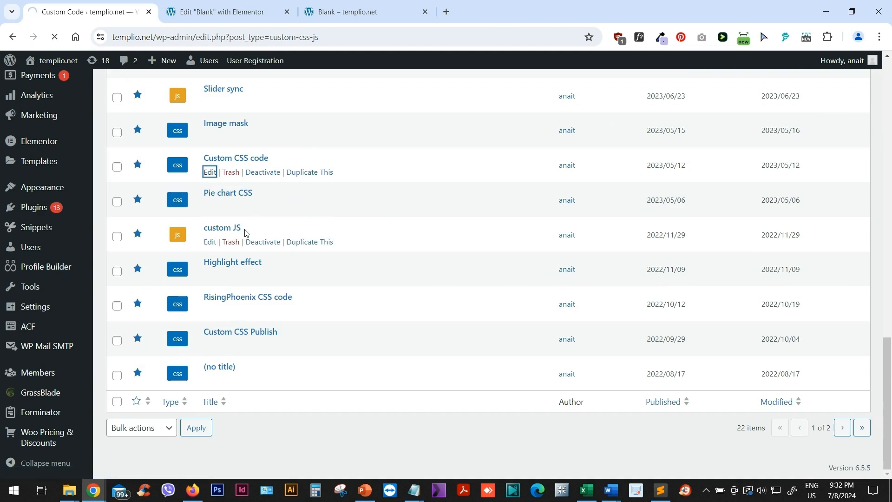
left_click(210, 173)
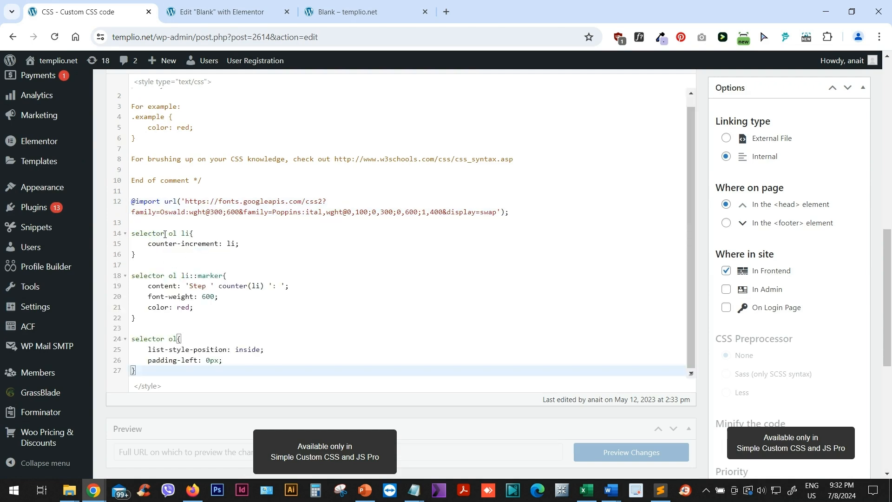
- Back in Elementor, enter 'step-list' as the inline list's CSS class
left_click(225, 12)
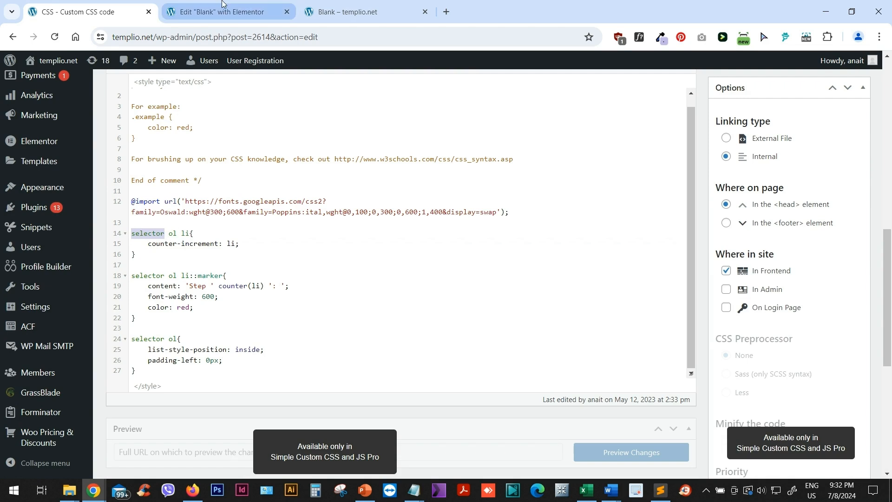
left_click(227, 11)
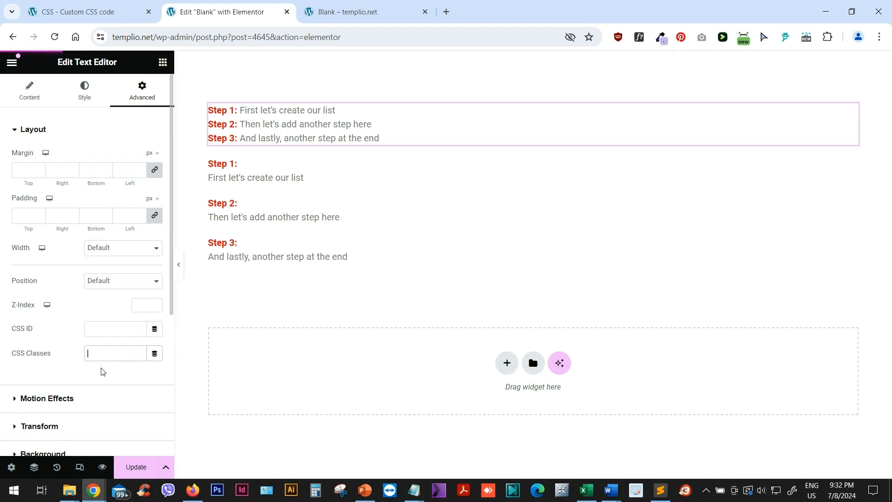
type("step-list")
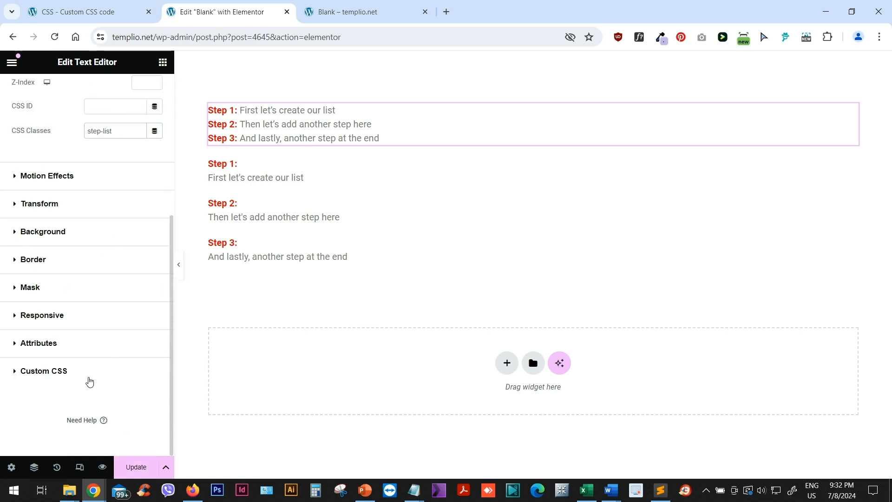
left_click(43, 370)
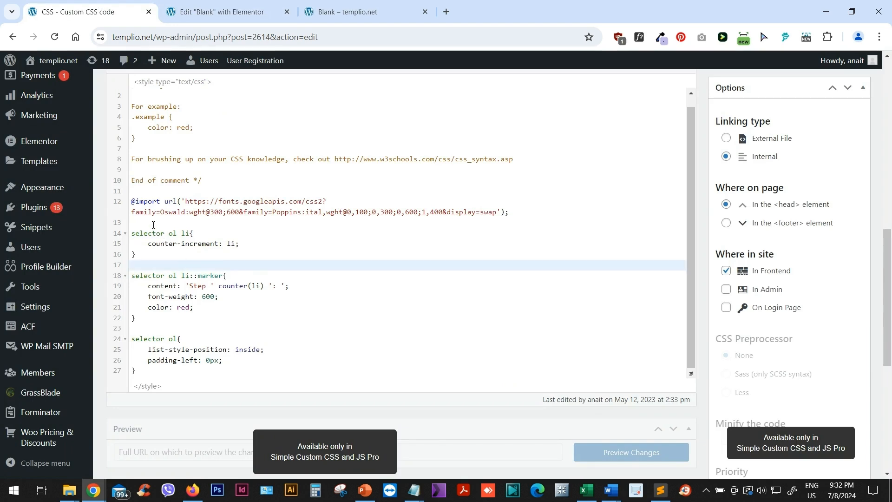
- Replace the 'selector' placeholder with '.step-list' in the snippet, then return to Elementor
double_click(147, 236)
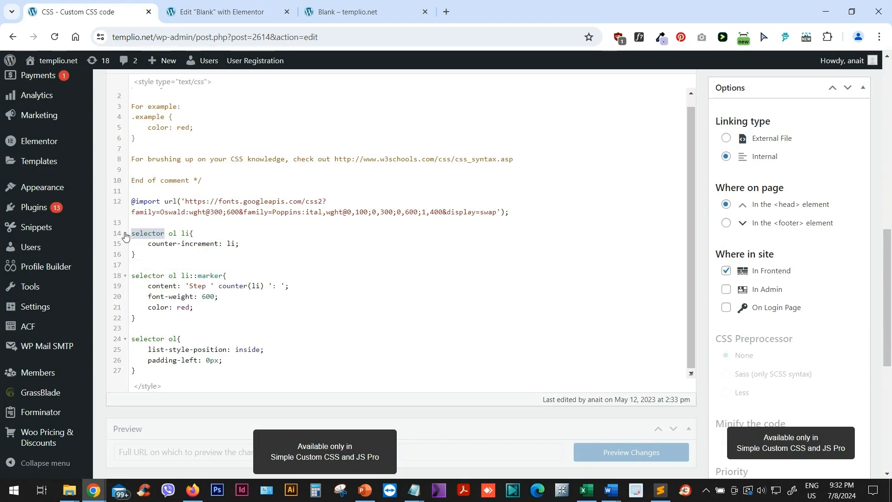
type(". ol li{")
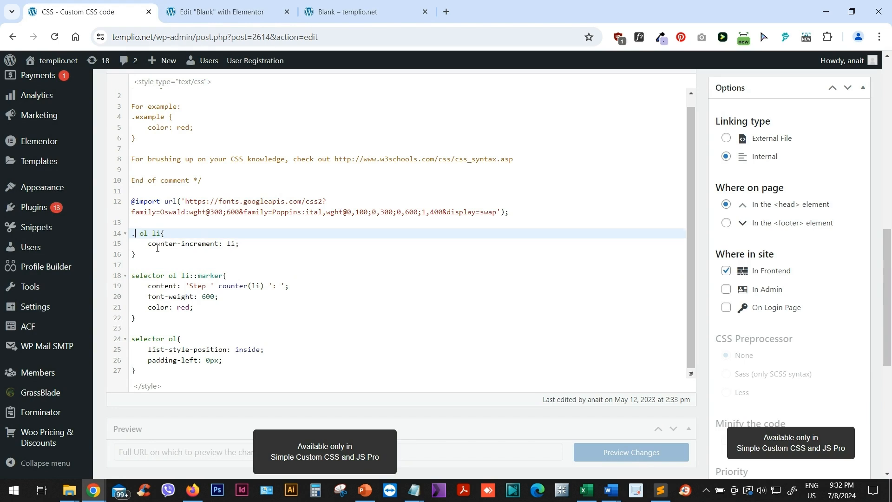
type("ste-l")
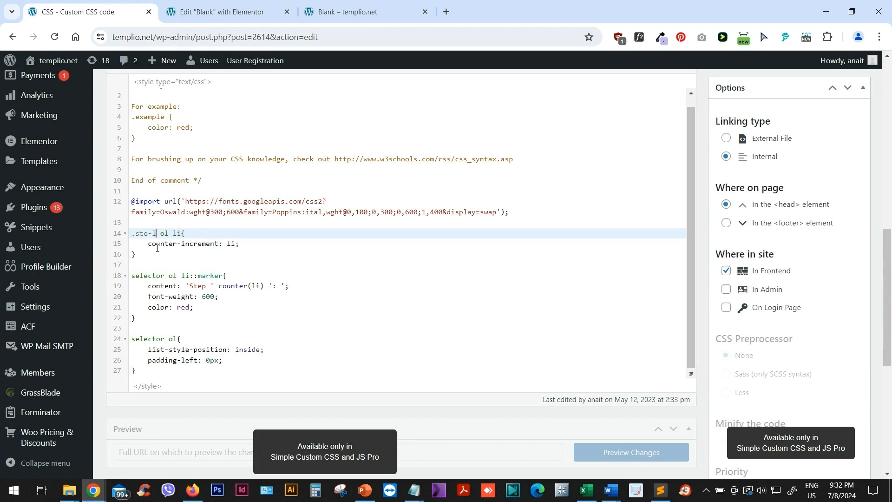
type("ist")
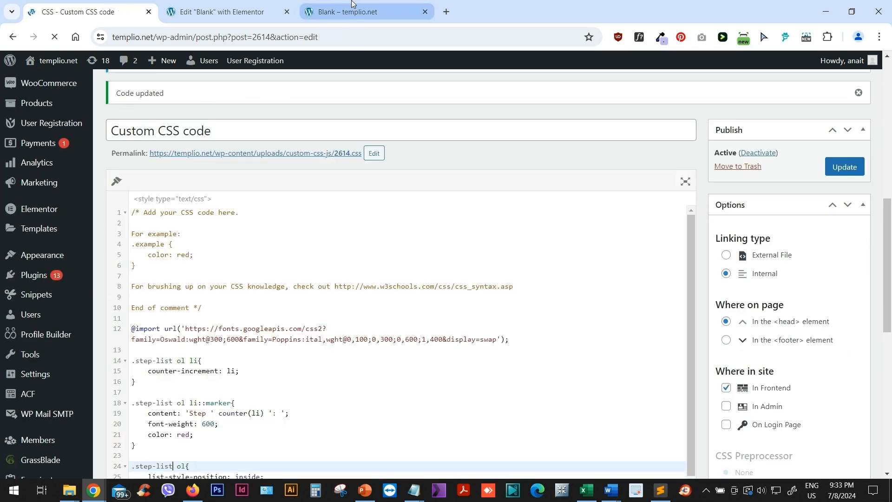
left_click(352, 11)
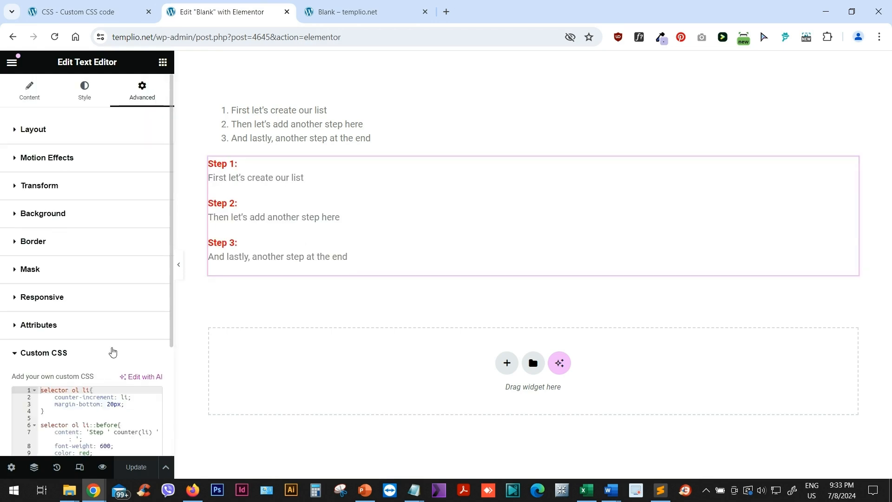
- Select the second Step list and click its CSS Classes field under Layout
left_click(32, 130)
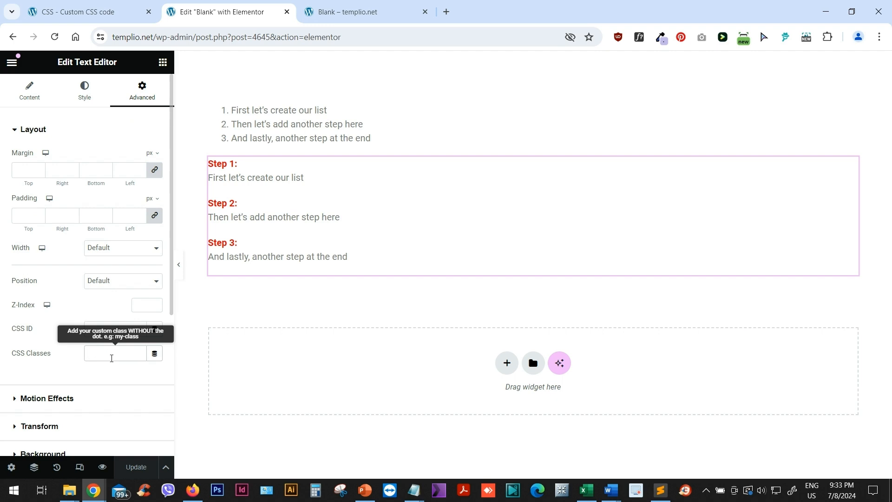
mouse_move(176, 13)
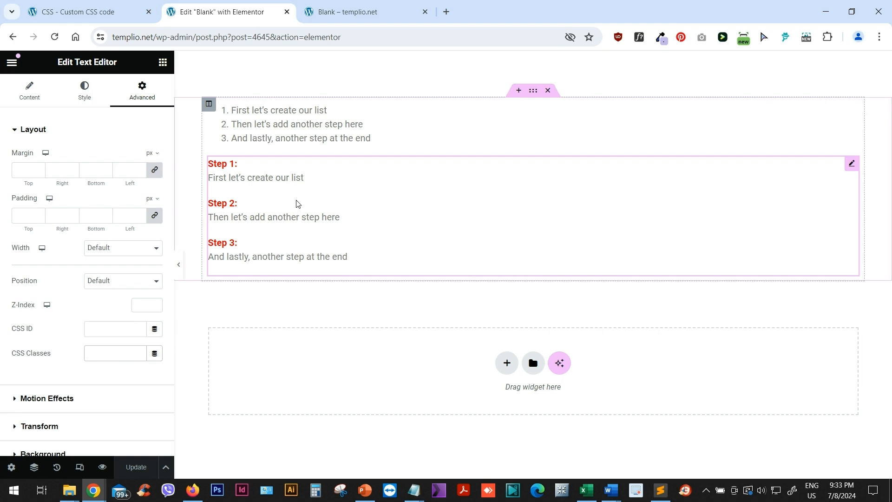
mouse_move(461, 124)
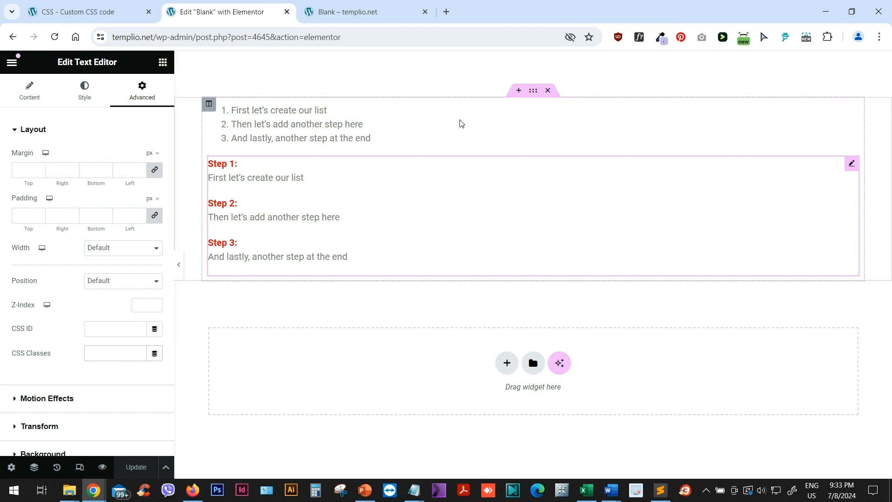
left_click(116, 352)
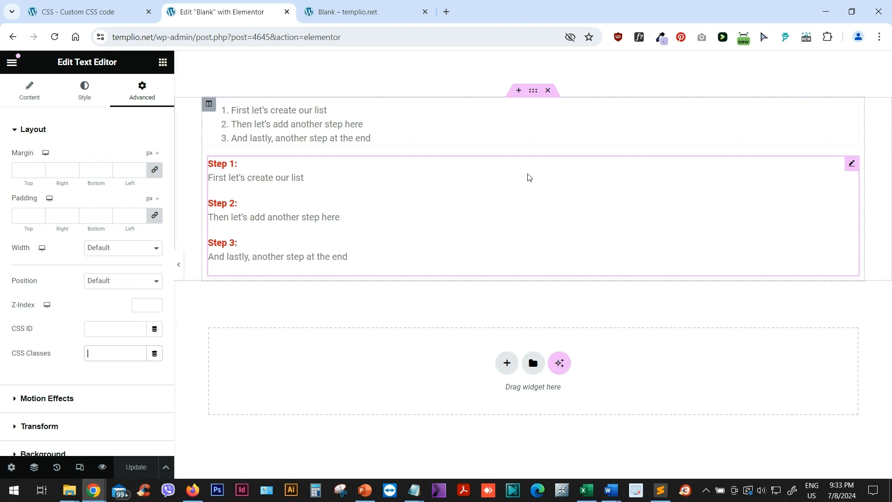